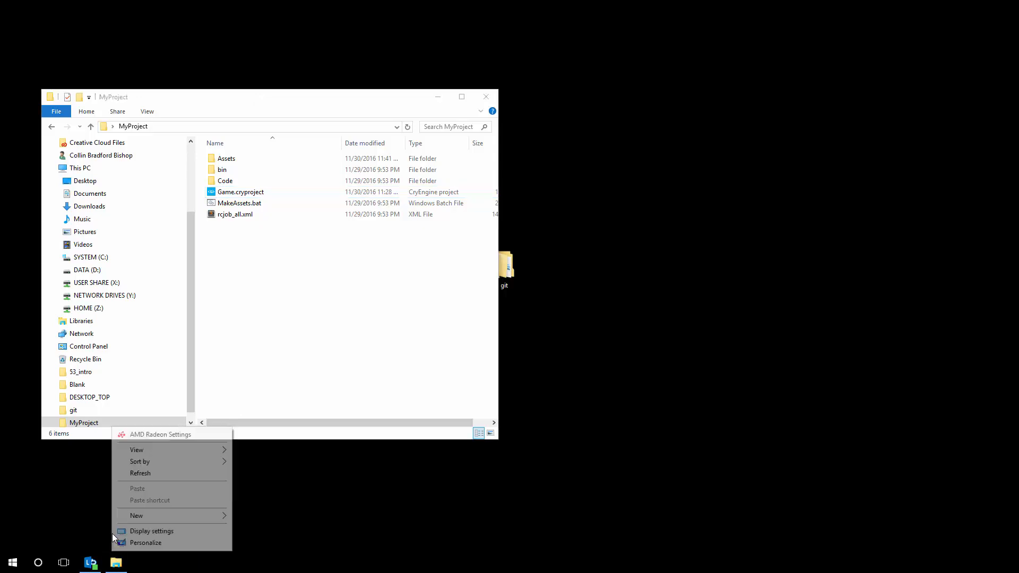
# Focus the MyProject folder window, check Game.cryproject and start a second File Explorer window
pyautogui.click(299, 452)
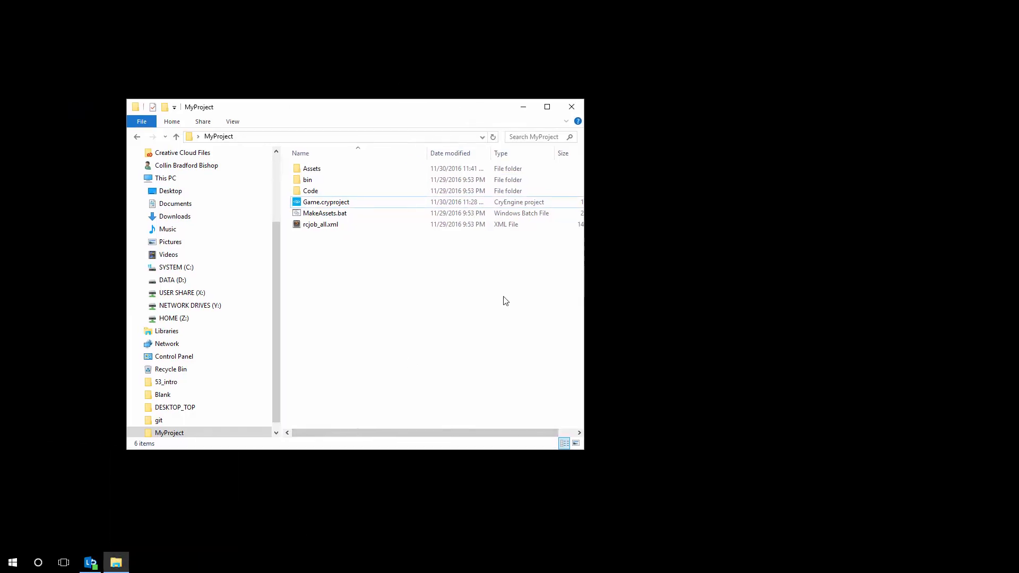
pyautogui.click(325, 202)
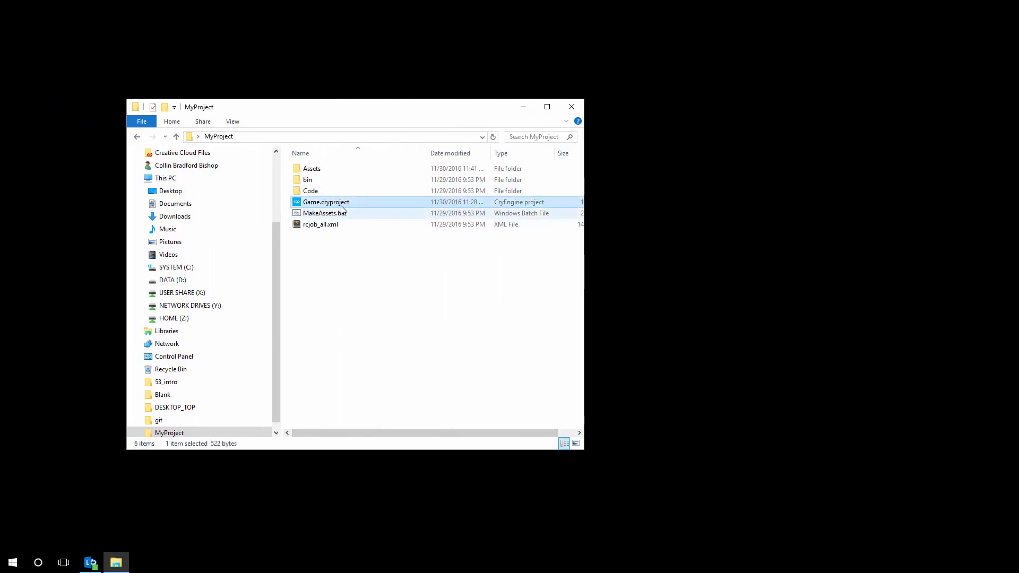
pyautogui.doubleClick(312, 168)
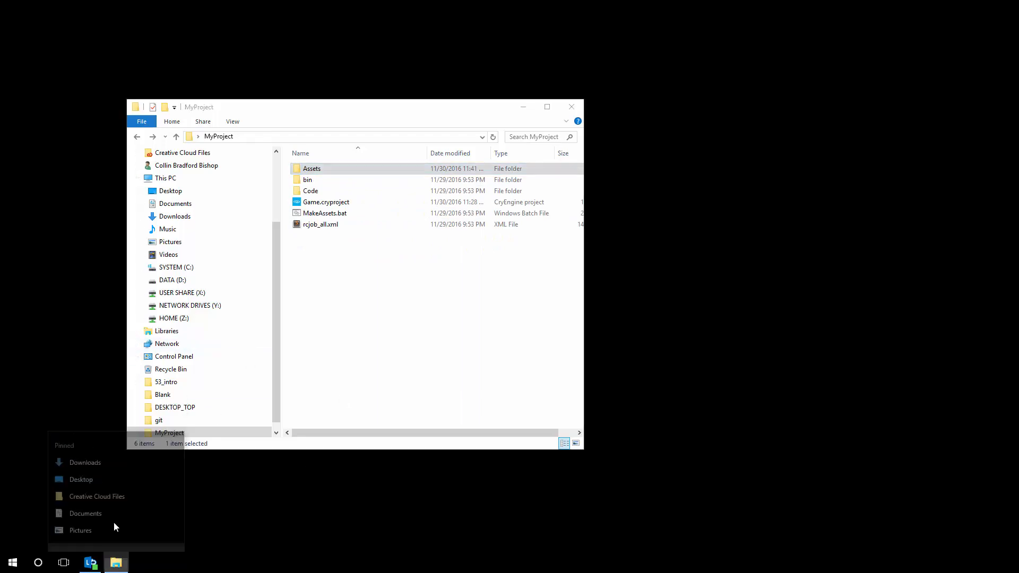
pyautogui.click(116, 563)
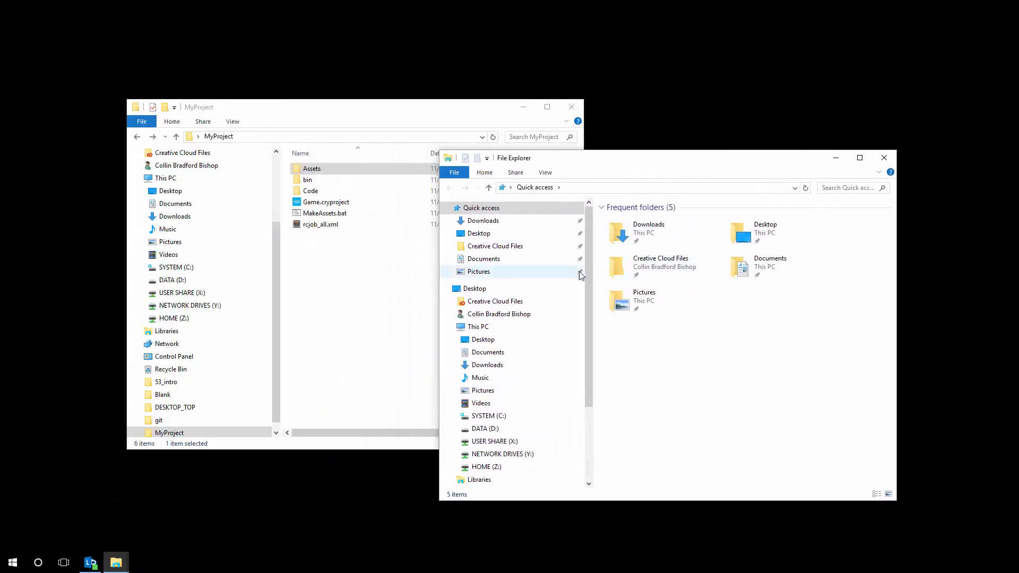
# Browse the C: drive through Program Files (x86) > Crytek > CRYENGINE Launcher > Crytek
pyautogui.click(488, 416)
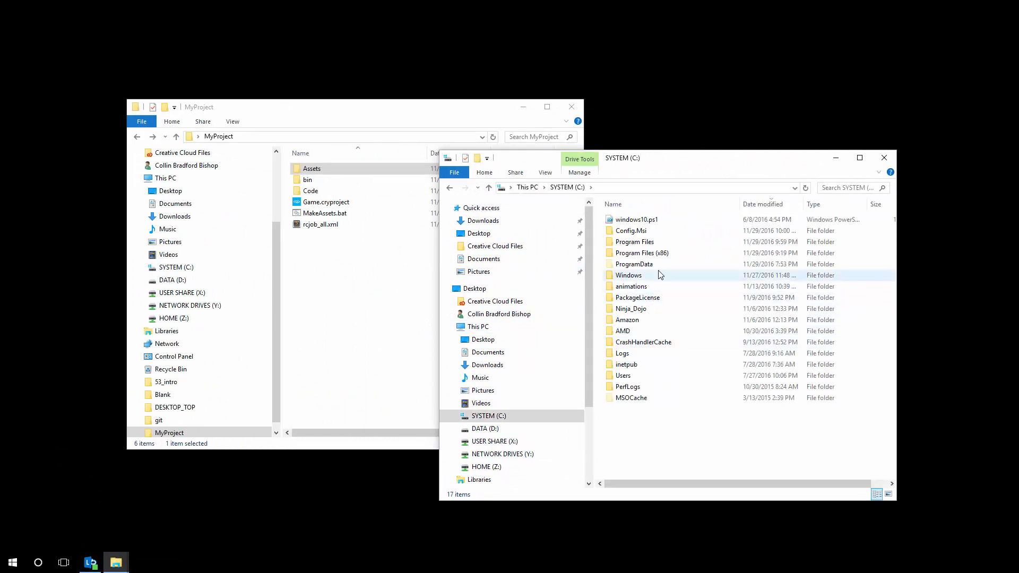
pyautogui.moveTo(643, 287)
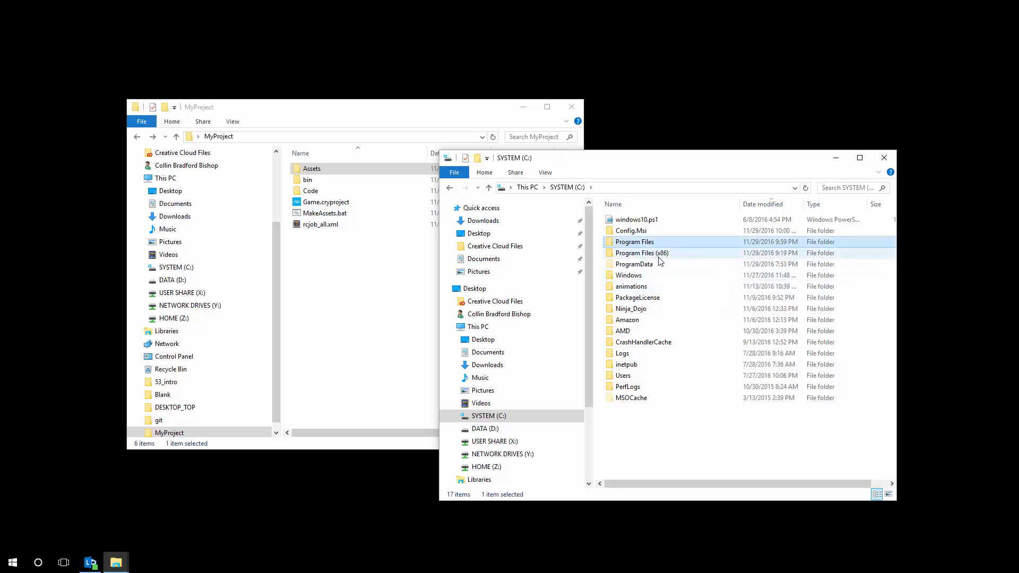
pyautogui.doubleClick(642, 252)
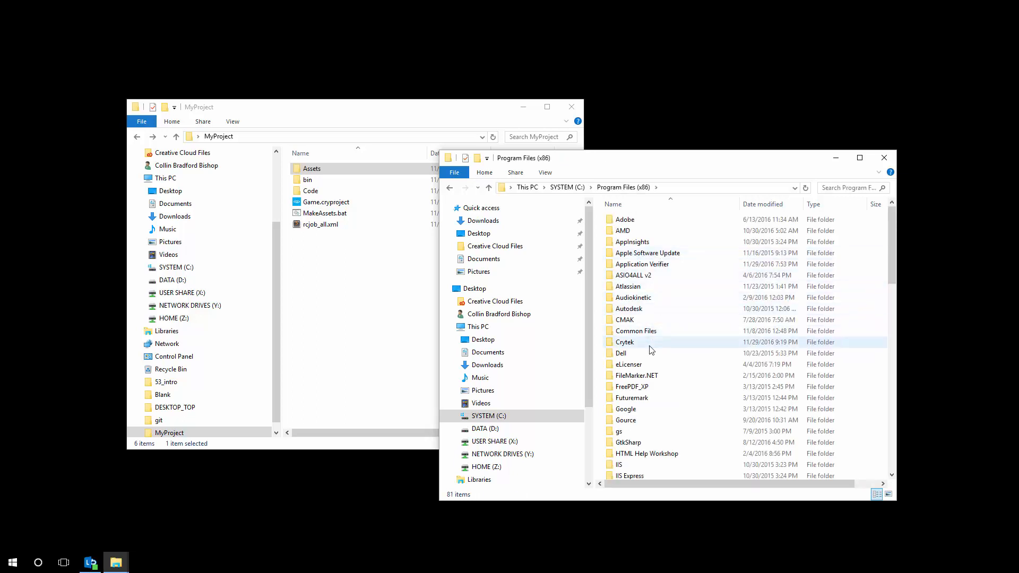
pyautogui.doubleClick(624, 341)
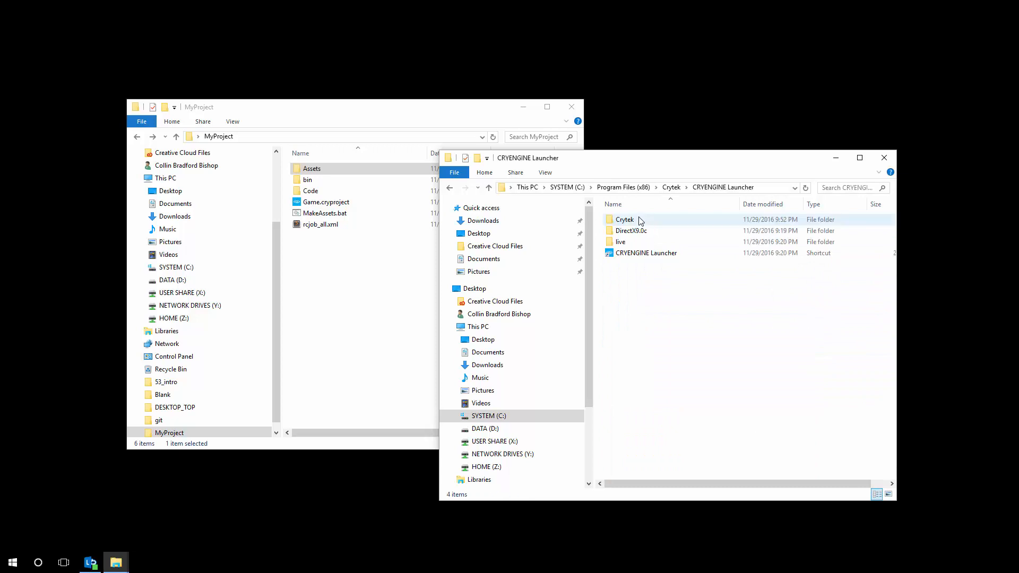
pyautogui.doubleClick(624, 219)
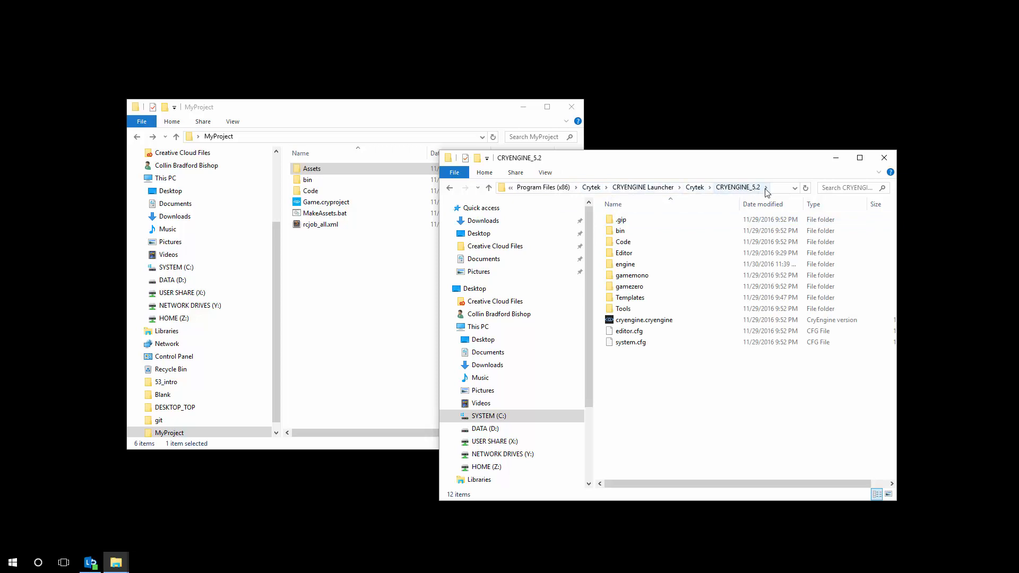
pyautogui.moveTo(765, 198)
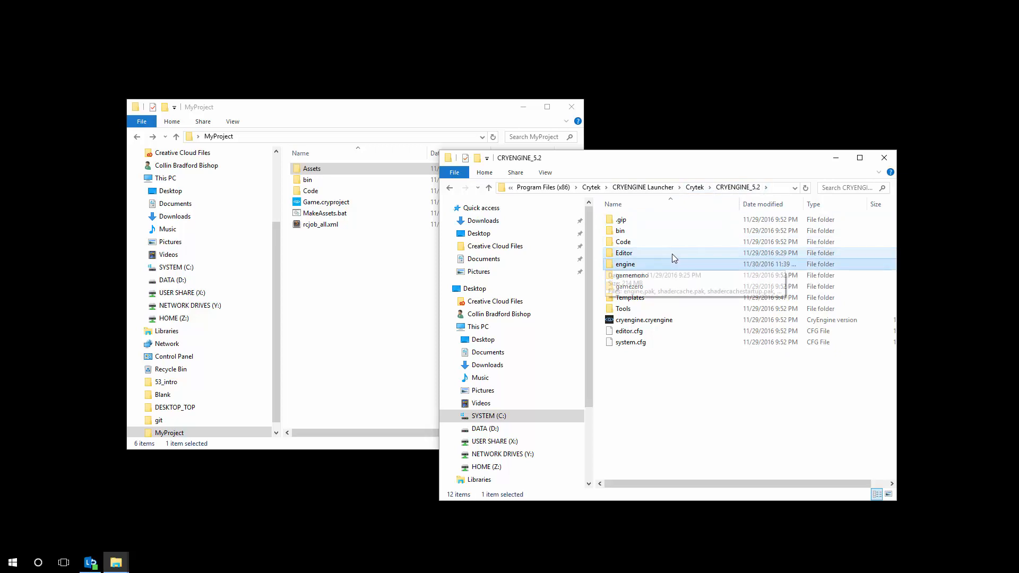
# Open shaders.pak from the CRYENGINE_5.2 folder as a 7-Zip archive and enter its Shaders folder
pyautogui.doubleClick(626, 265)
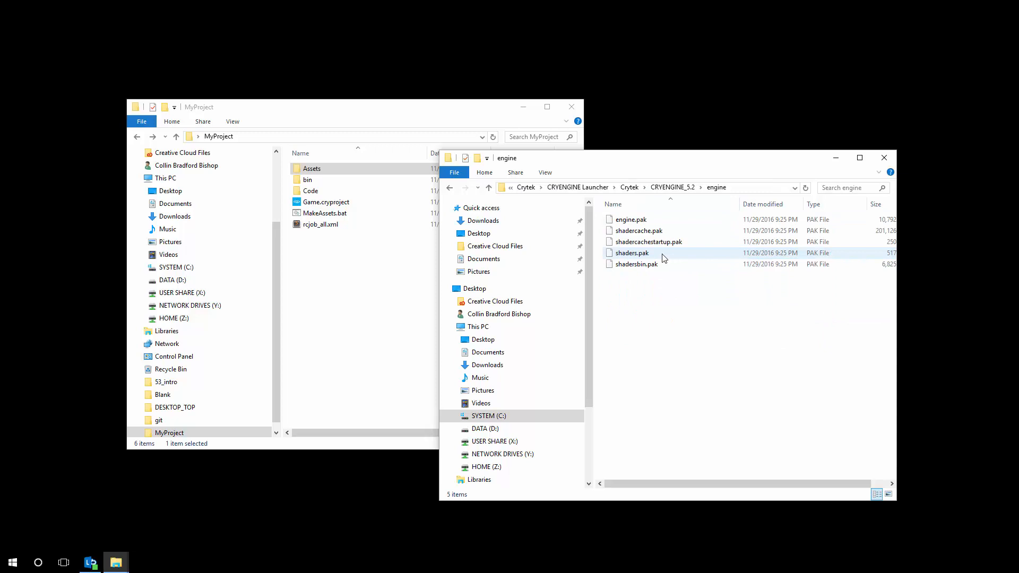
pyautogui.rightClick(632, 253)
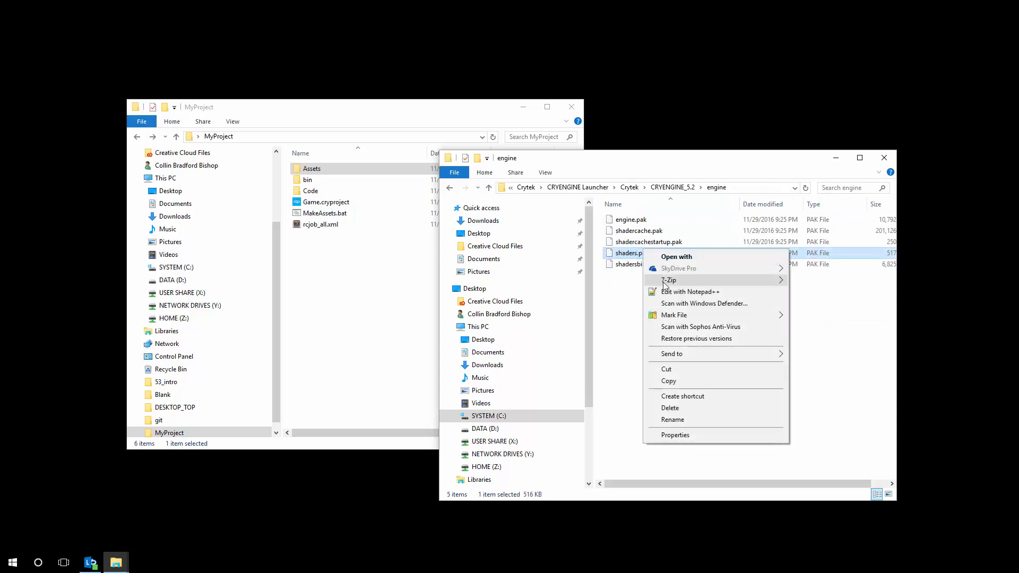
pyautogui.moveTo(668, 281)
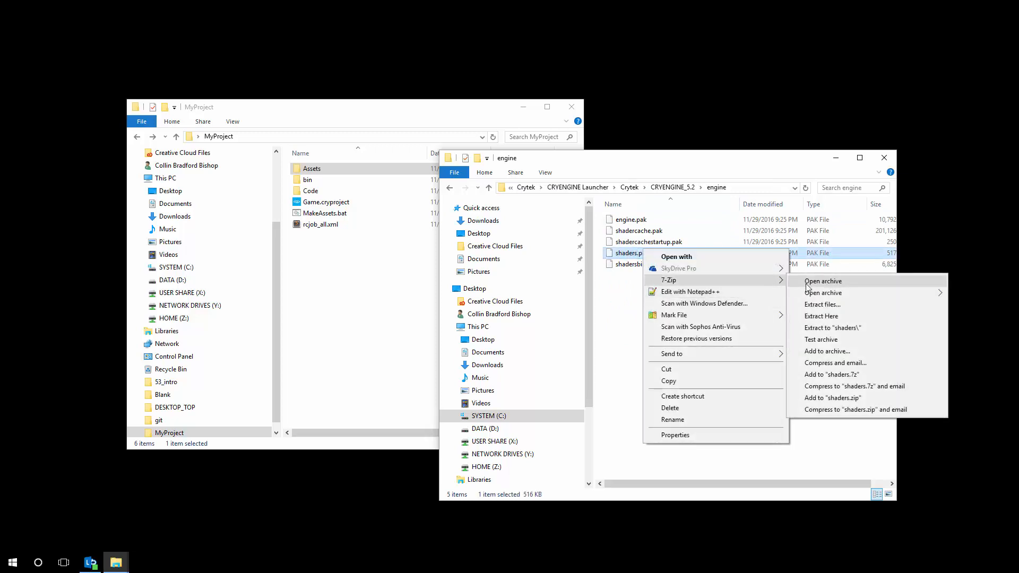
pyautogui.click(822, 282)
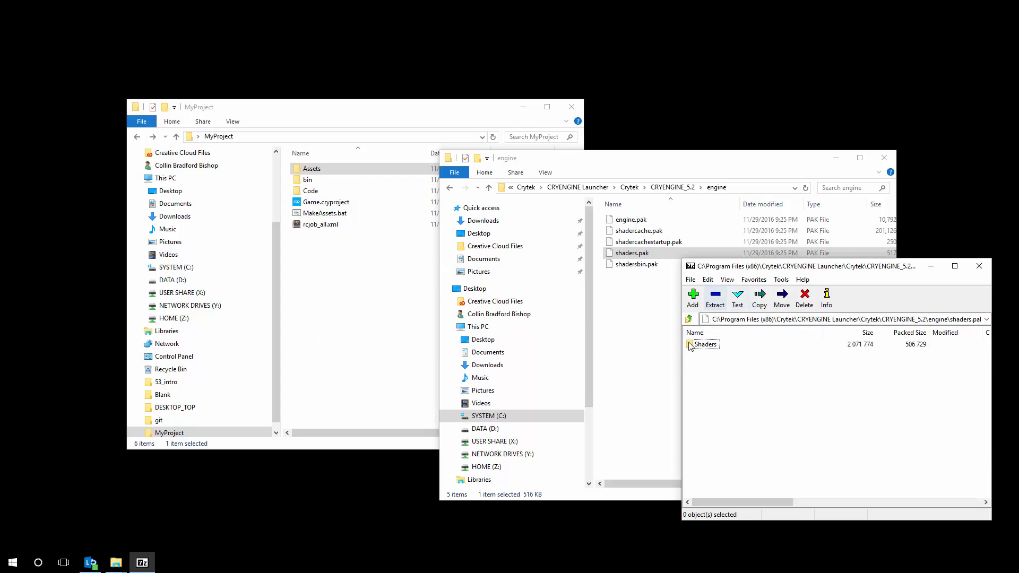
pyautogui.click(705, 344)
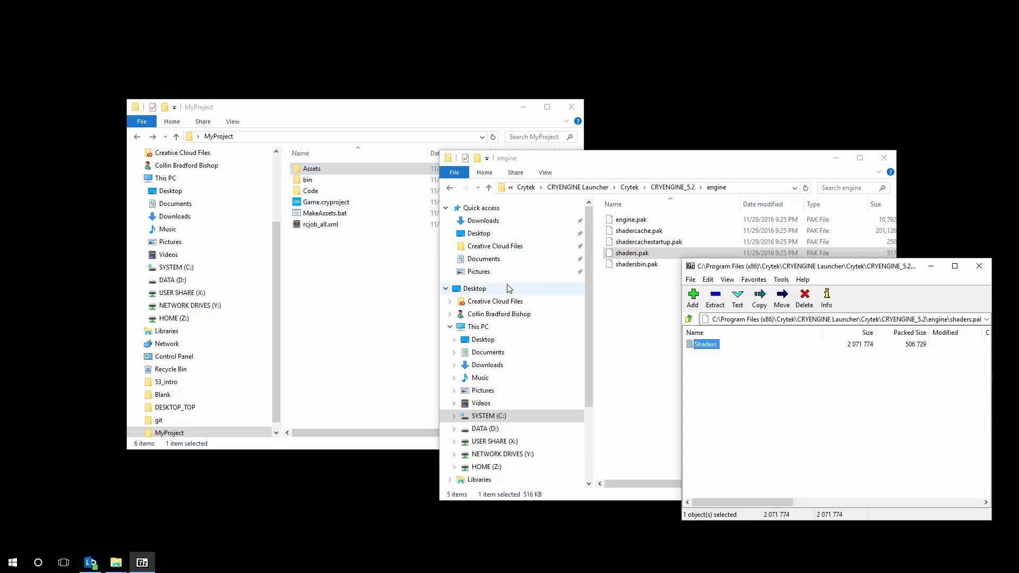
pyautogui.moveTo(759, 297)
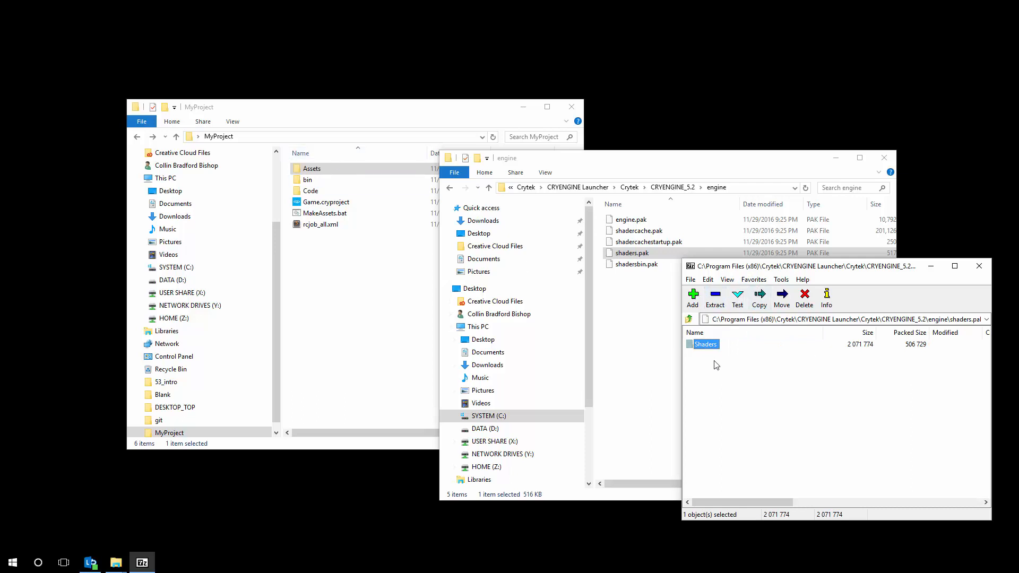
pyautogui.doubleClick(704, 344)
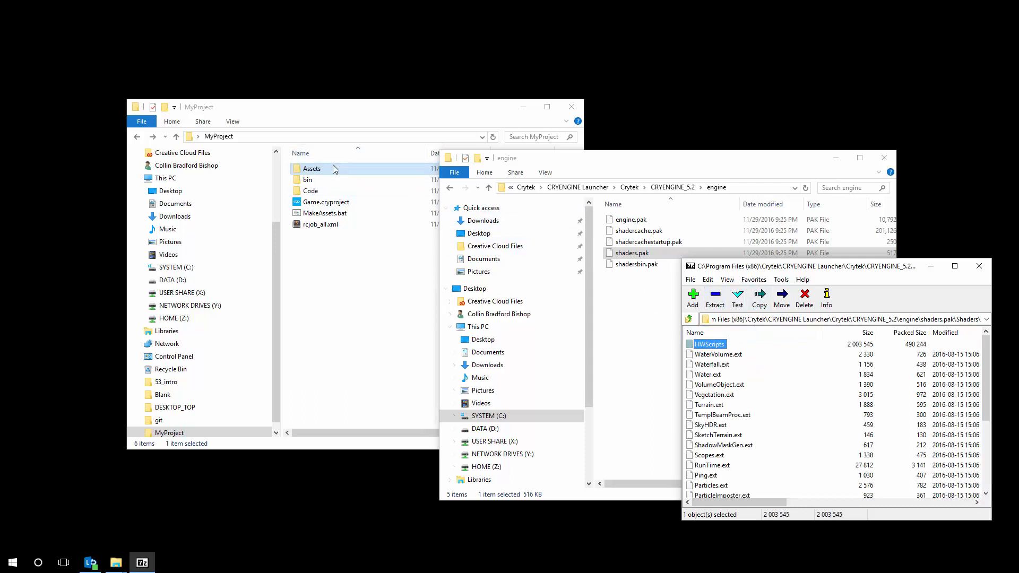
# Create an HWScripts folder in MyProject\Assets\Shaders and a CryFX folder inside it
pyautogui.doubleClick(312, 168)
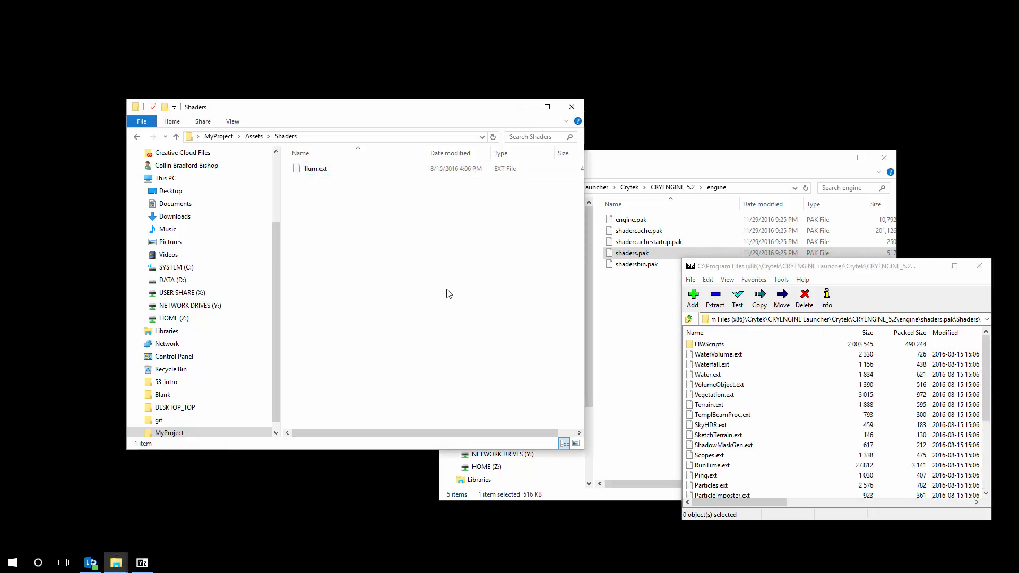
pyautogui.rightClick(449, 293)
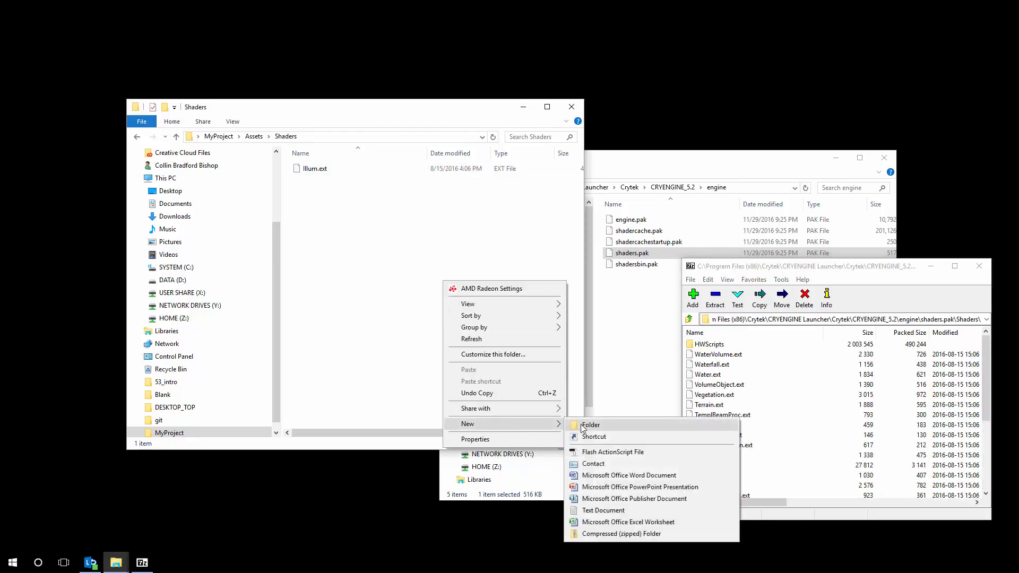
pyautogui.click(590, 425)
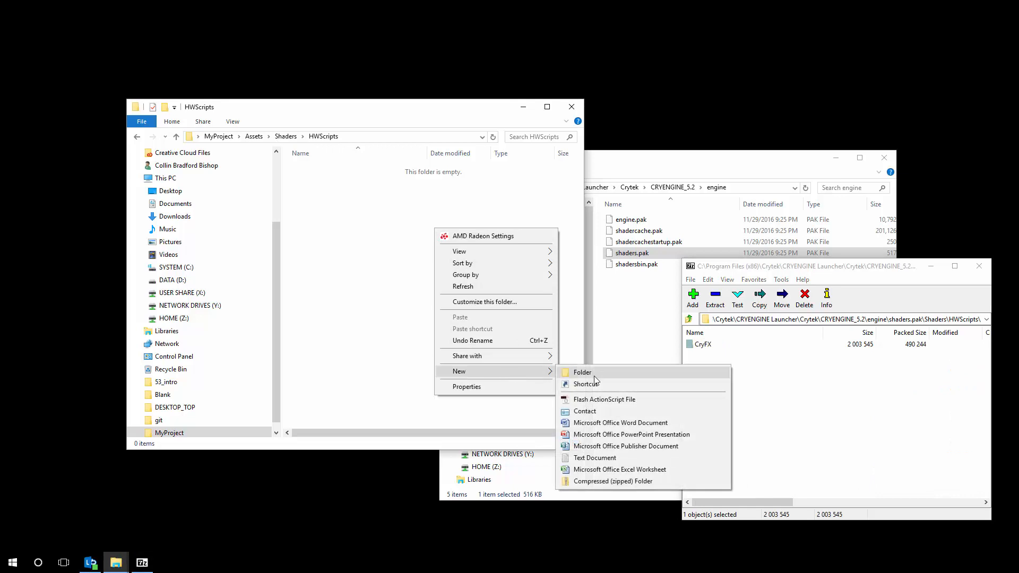
pyautogui.click(581, 373)
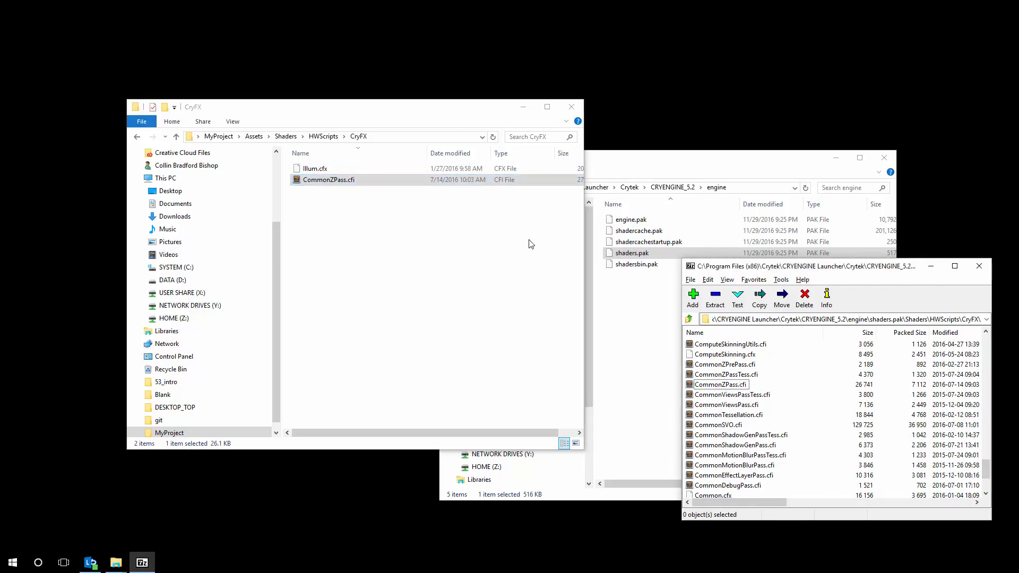
pyautogui.moveTo(779, 372)
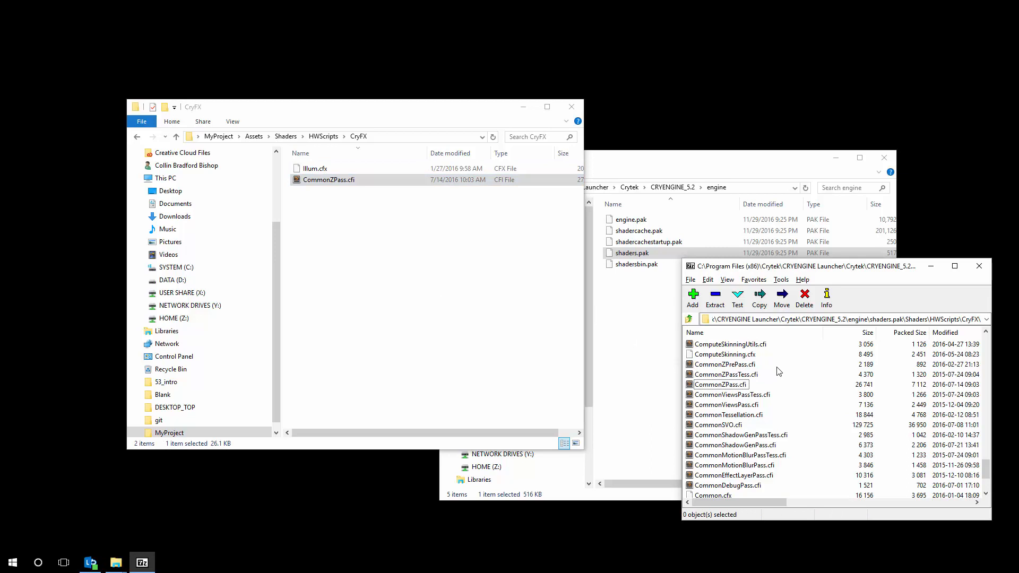
# Load Illum.ext into Notepad++ and locate CommonZPass.cfi inside HWScripts\CryFX
pyautogui.click(979, 266)
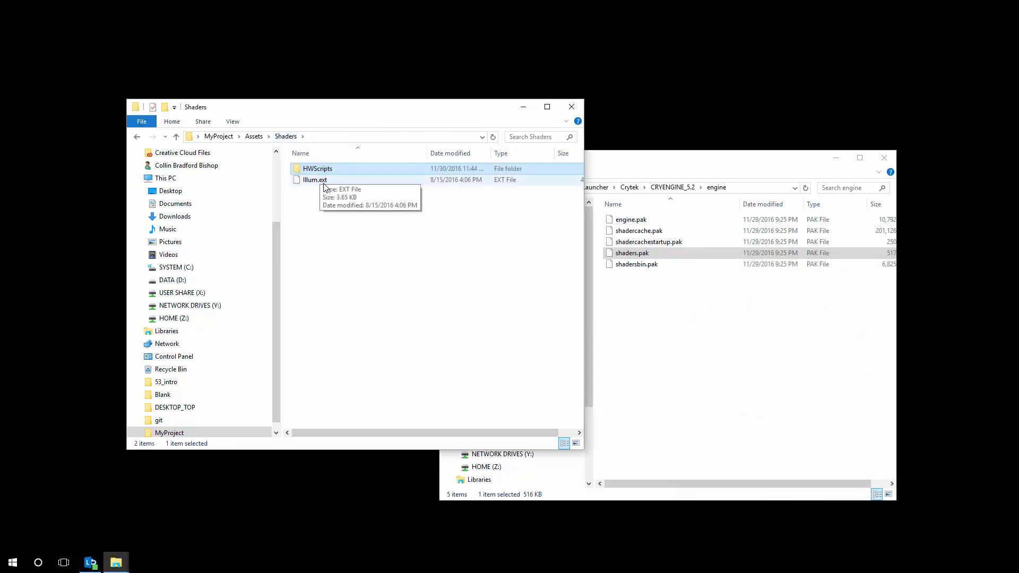
pyautogui.click(314, 179)
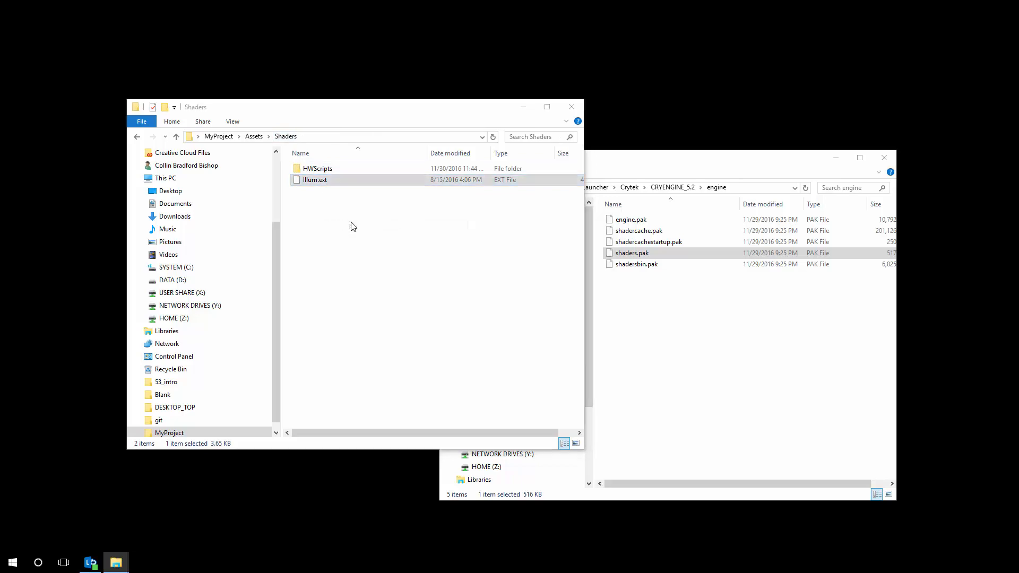
pyautogui.doubleClick(314, 180)
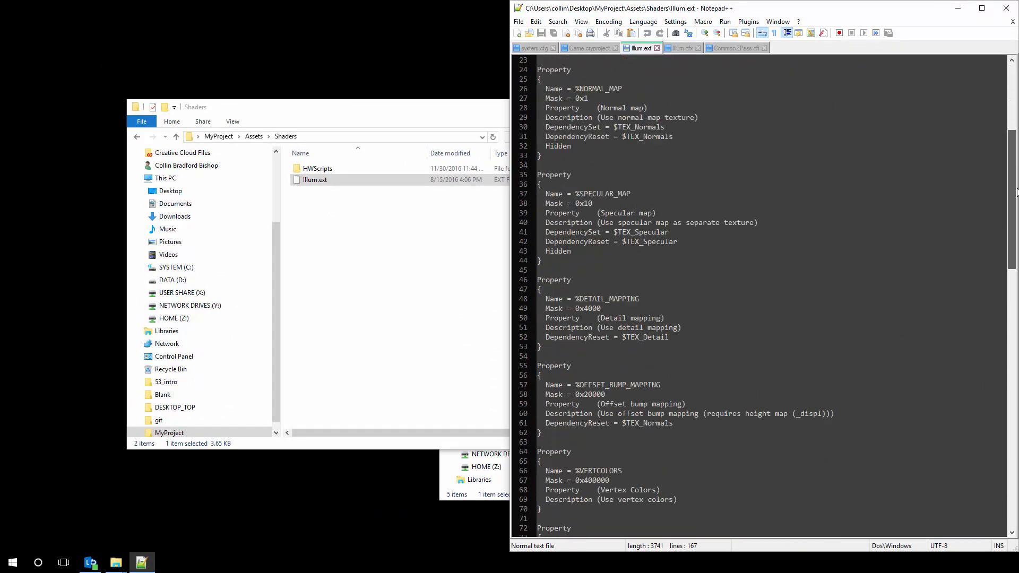
pyautogui.doubleClick(317, 168)
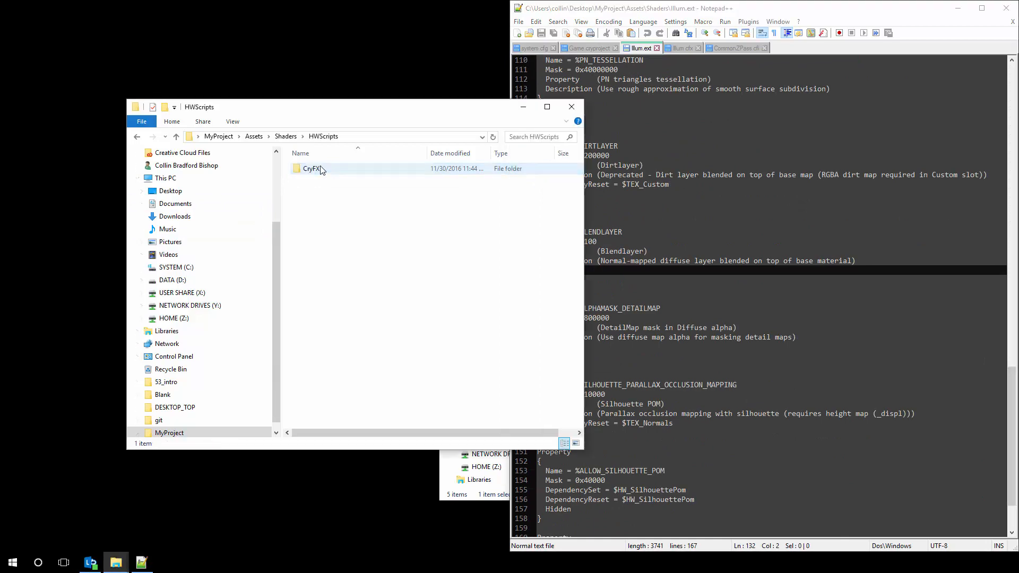
pyautogui.doubleClick(313, 167)
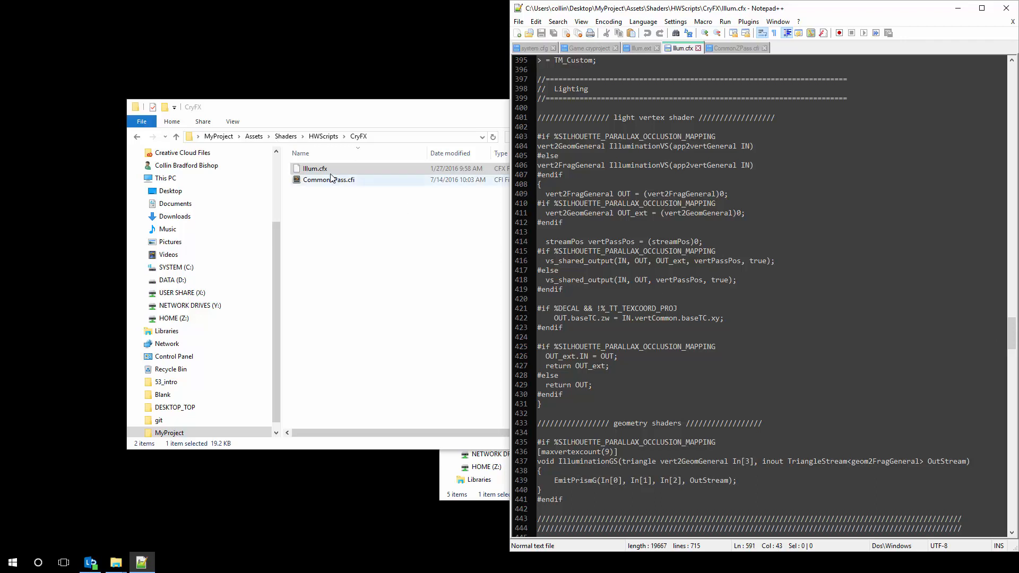
pyautogui.click(329, 179)
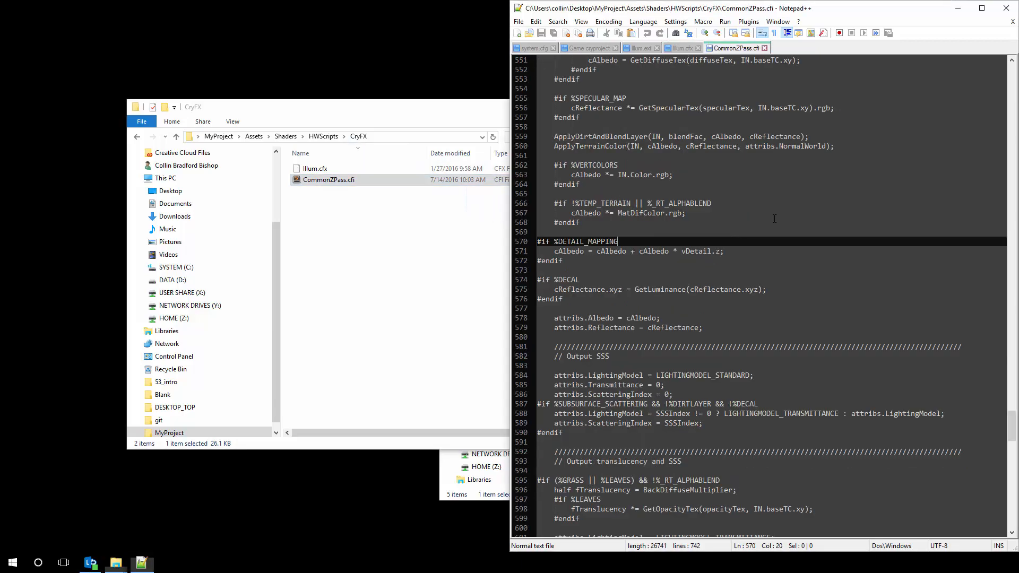
pyautogui.moveTo(422, 118)
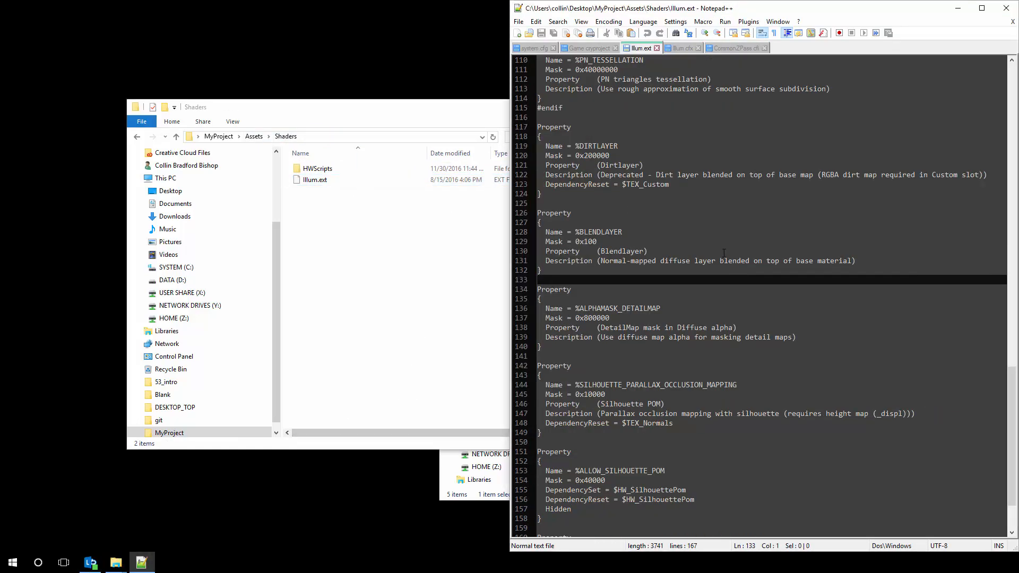
# Scroll through the Property definitions in Illum.ext and head back up to the MyProject folder
pyautogui.scroll(3)
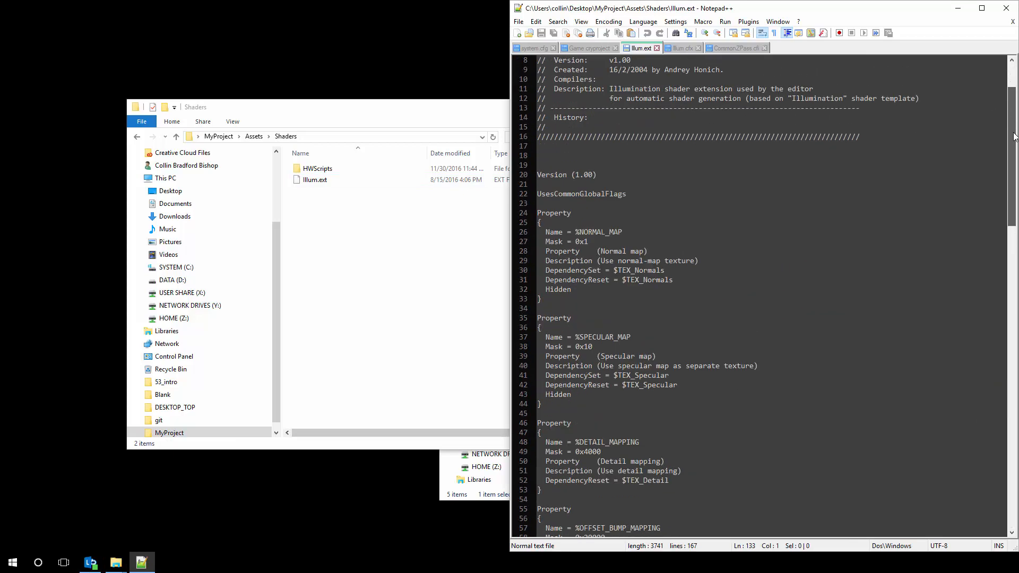
pyautogui.scroll(-3)
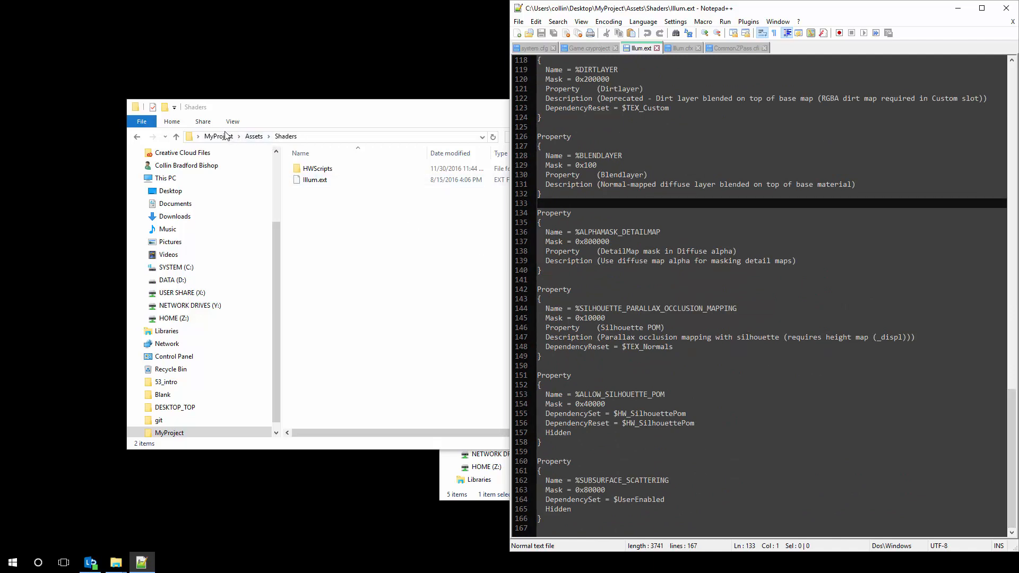
pyautogui.rightClick(312, 201)
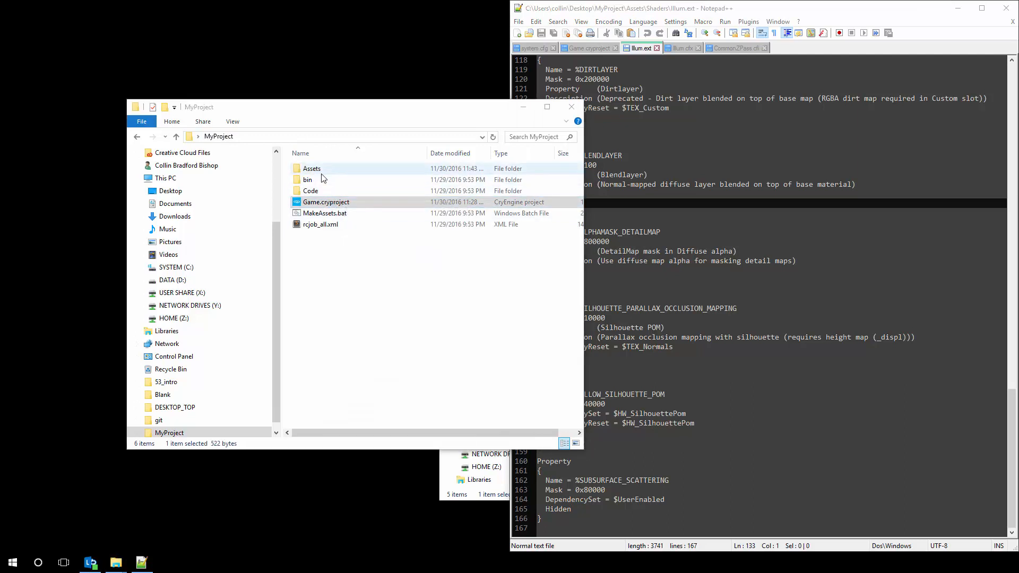
# Browse into MyProject's Assets folder and then its Shaders folder
pyautogui.doubleClick(312, 168)
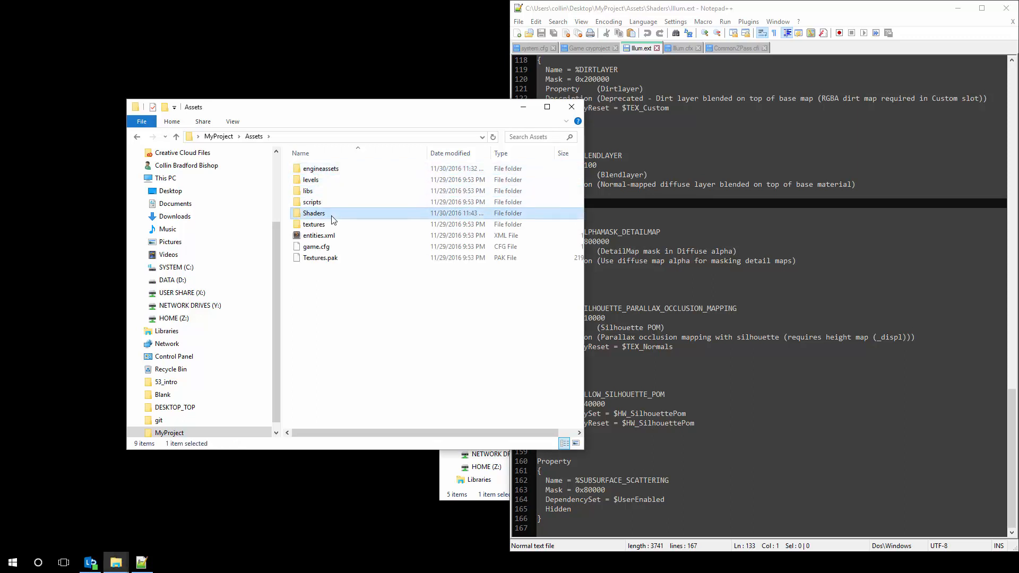
pyautogui.doubleClick(314, 212)
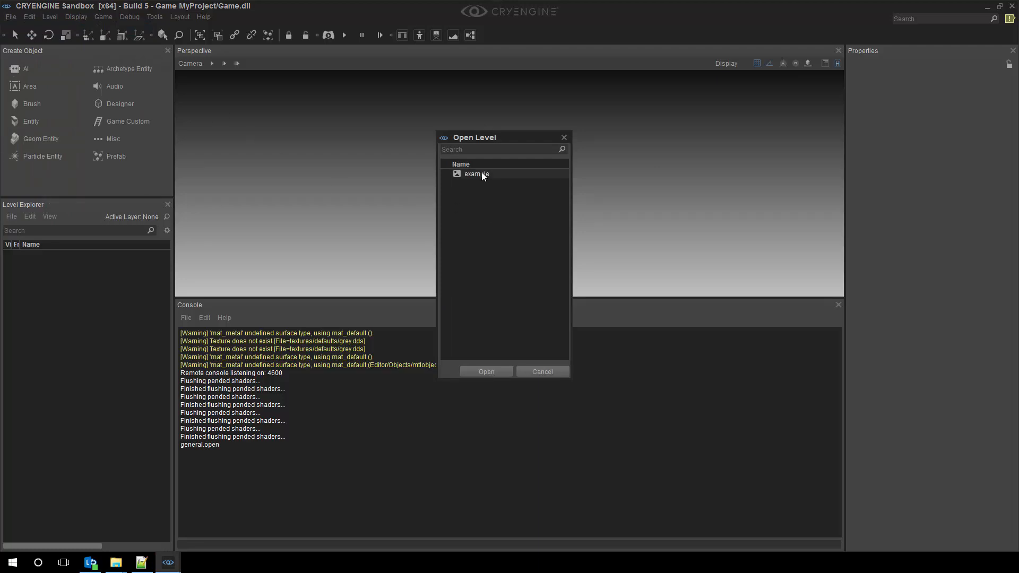
# Dismiss the level picker, launch the Material Editor and peek at the fogvolume materials under engineassets
pyautogui.click(155, 17)
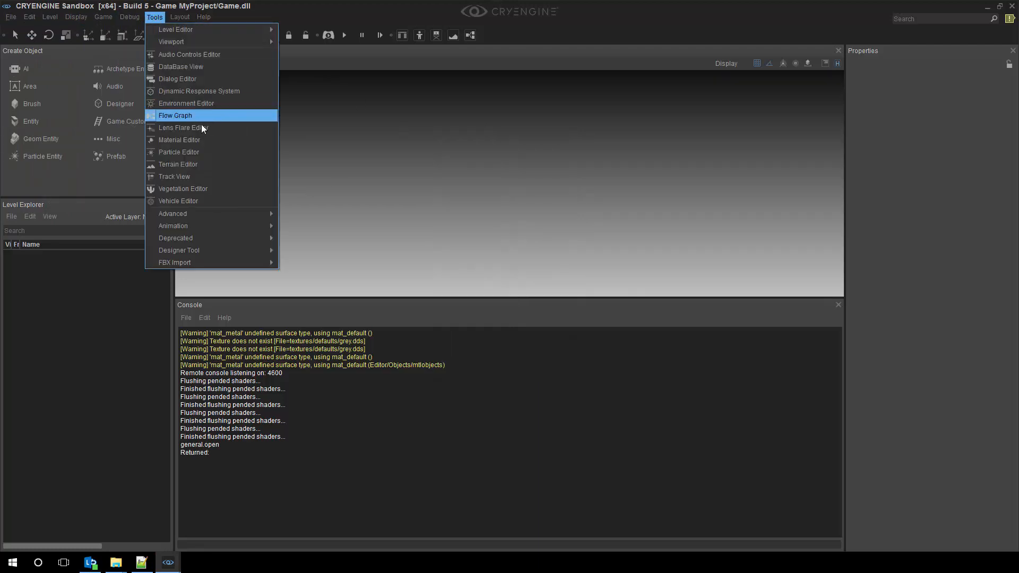
pyautogui.click(180, 141)
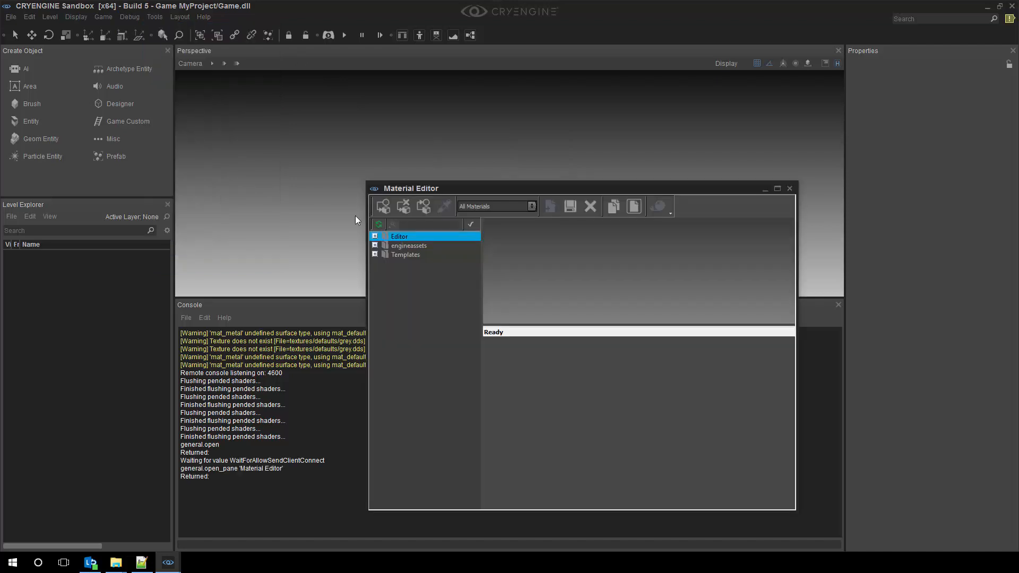
pyautogui.click(406, 255)
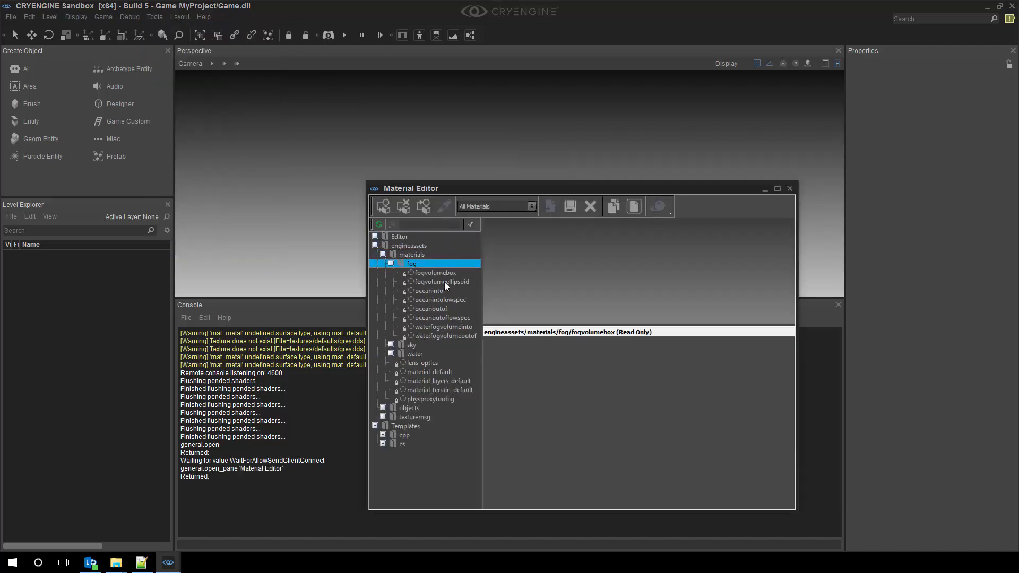
pyautogui.click(435, 273)
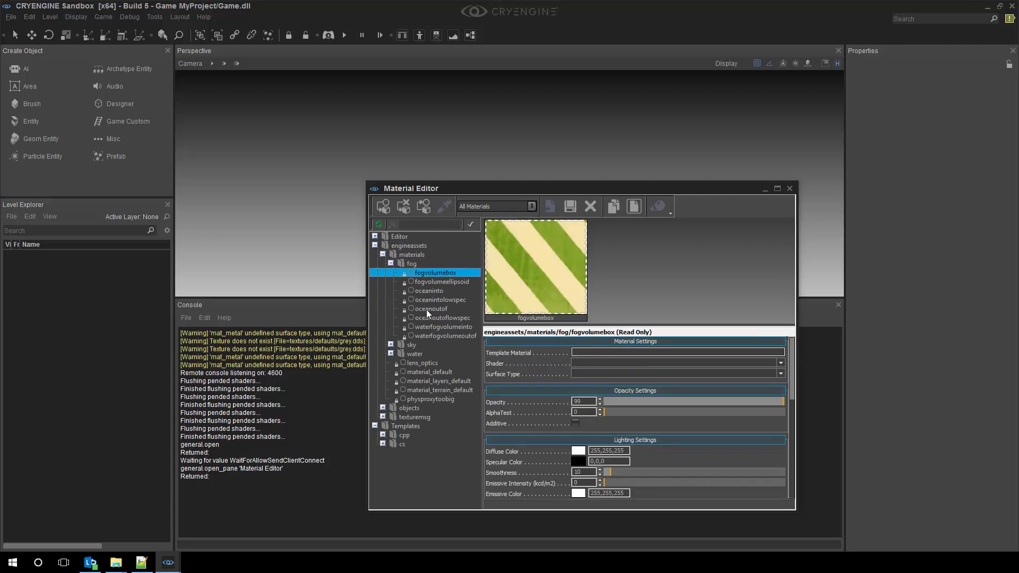
pyautogui.click(441, 282)
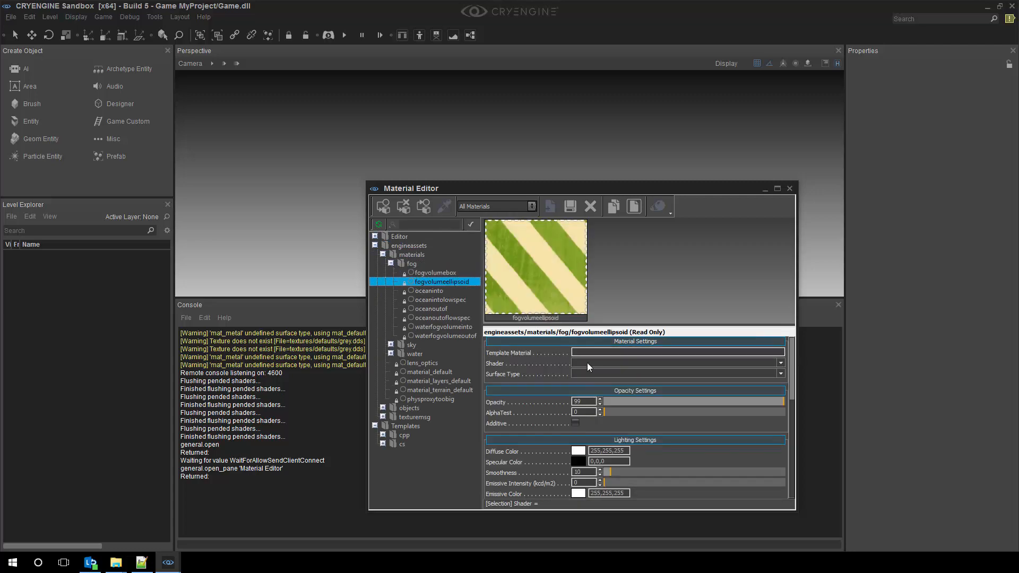
pyautogui.click(439, 335)
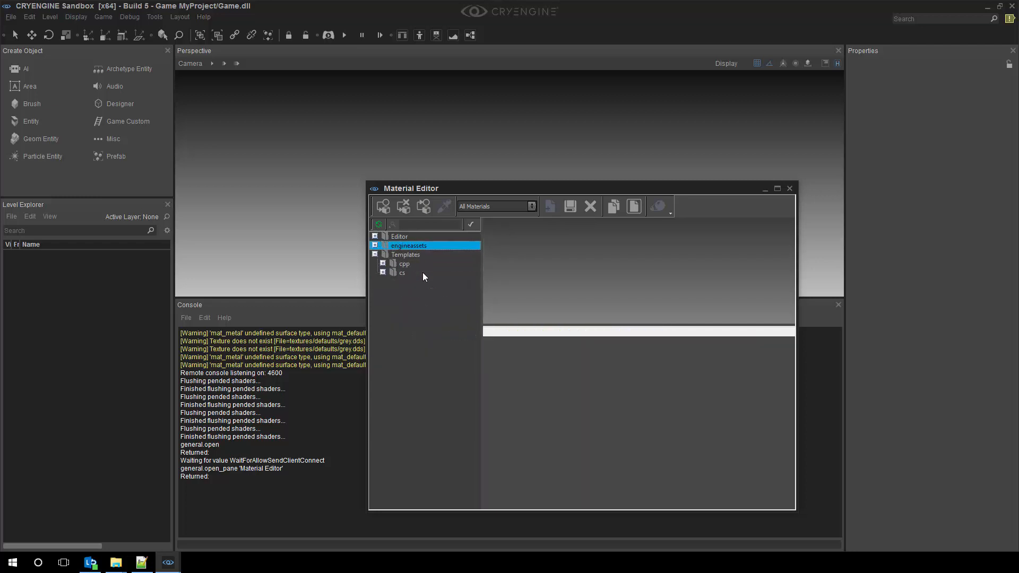
# Select engineassets/materials/material_default and scroll to its Shader Generation Params
pyautogui.click(375, 245)
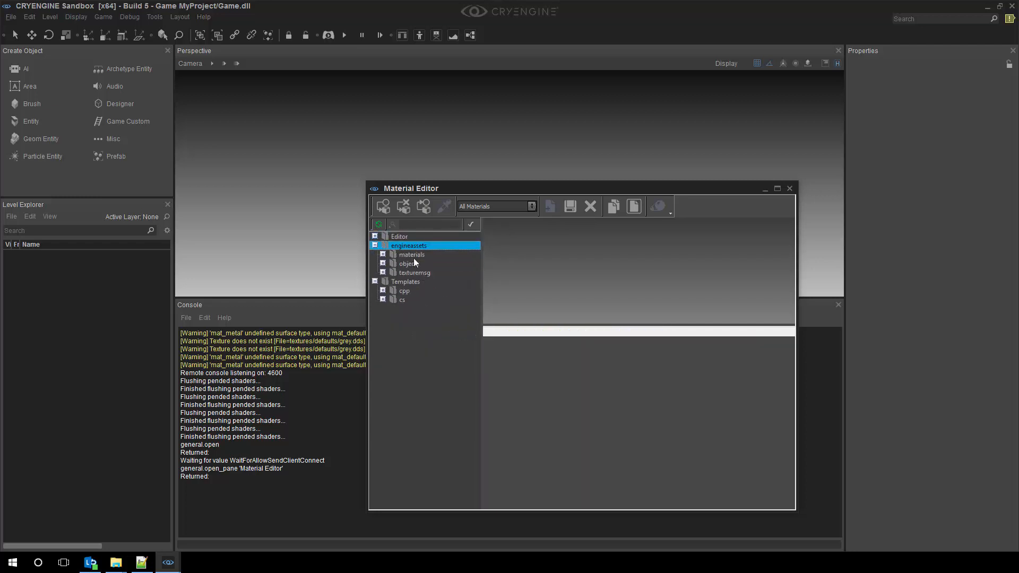
pyautogui.click(429, 300)
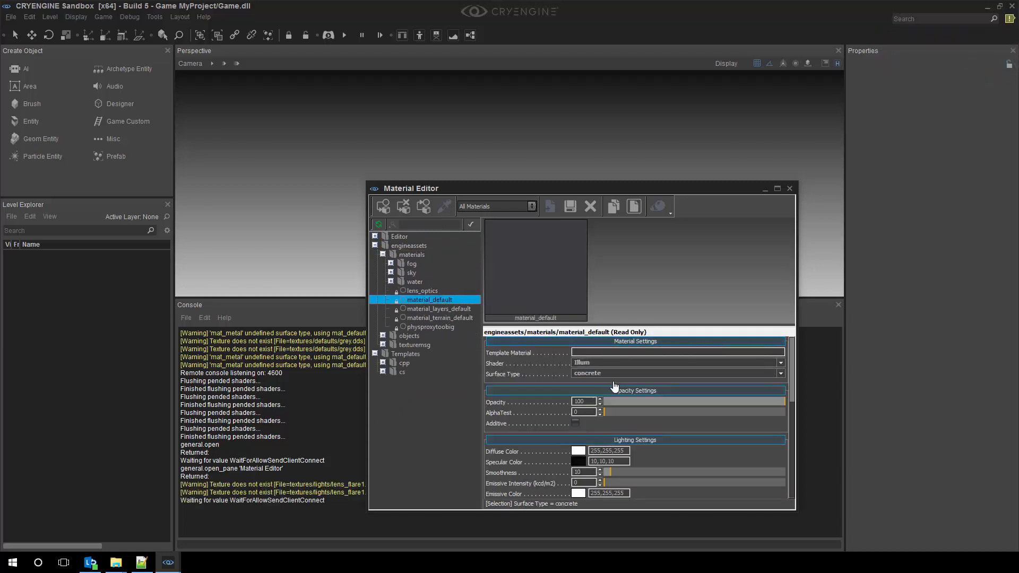
pyautogui.scroll(-3)
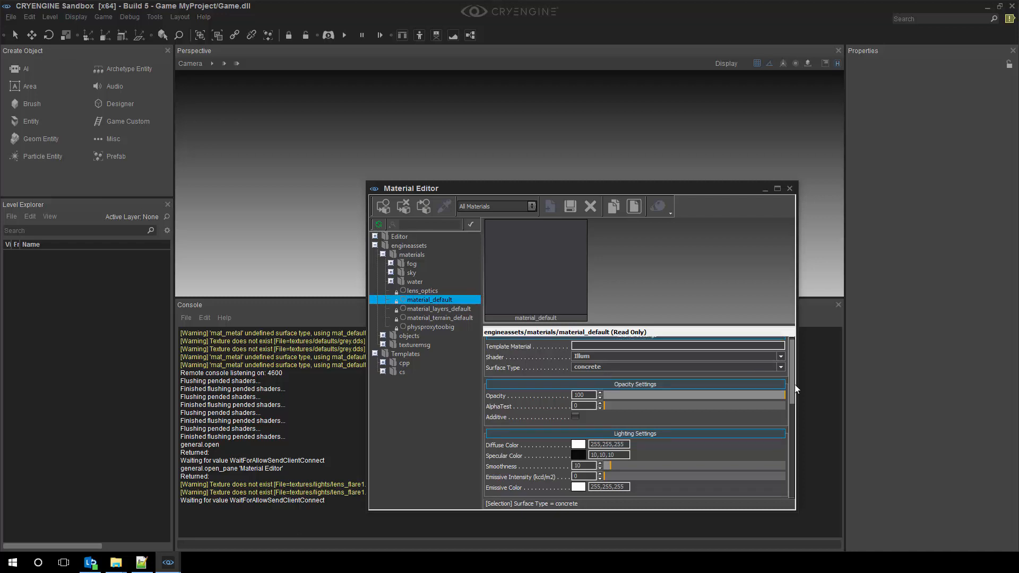
pyautogui.scroll(-3)
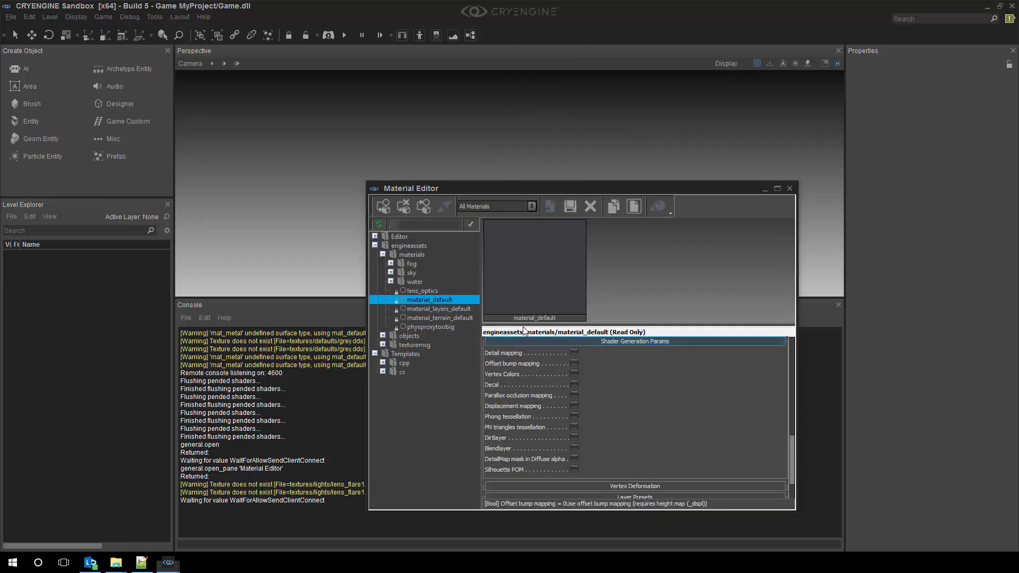
# In Illum.ext, find all occurrences of NORMAL_MAP
pyautogui.click(139, 562)
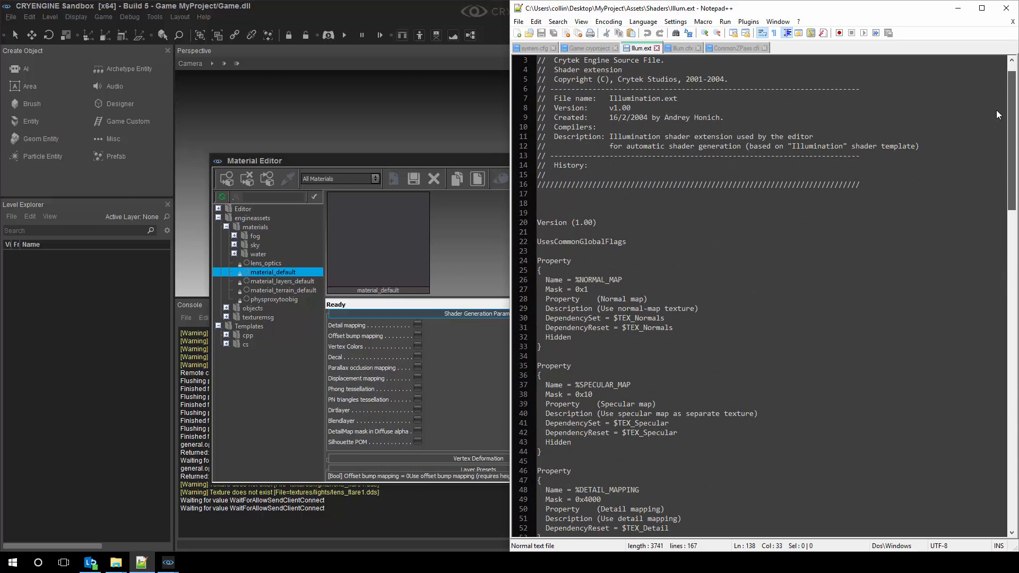
pyautogui.press('Ctrl+f')
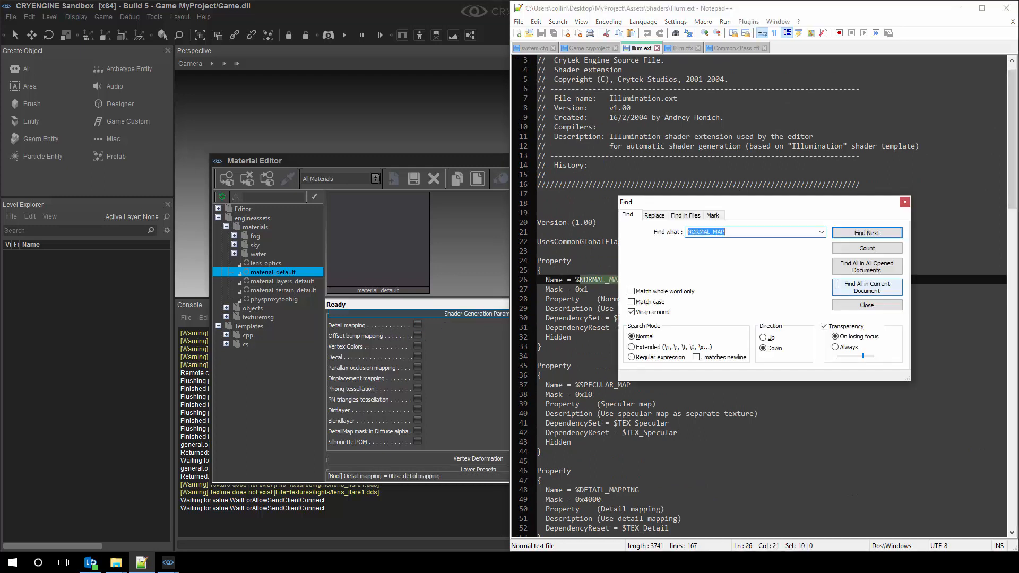
pyautogui.click(867, 304)
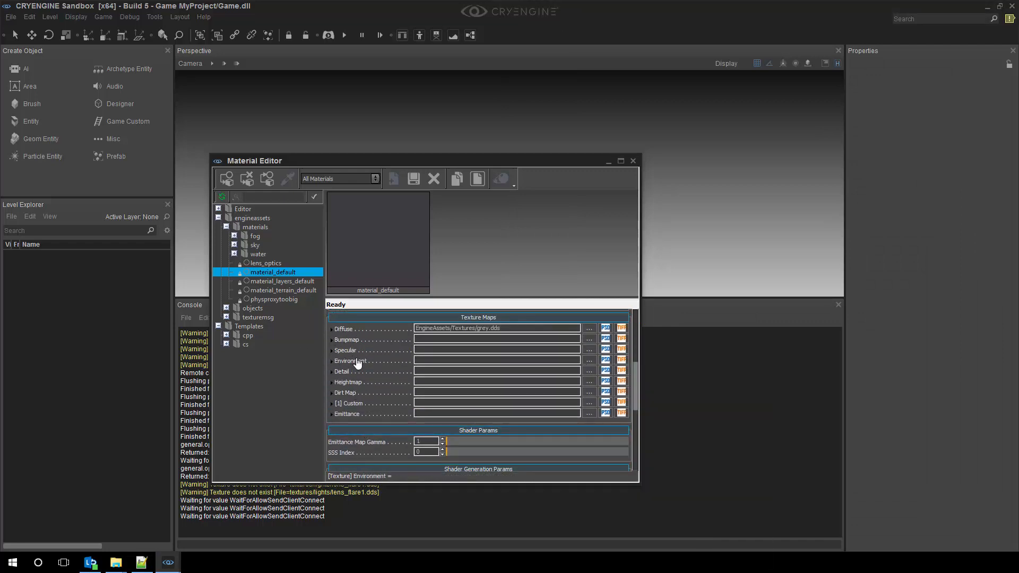
pyautogui.moveTo(338, 330)
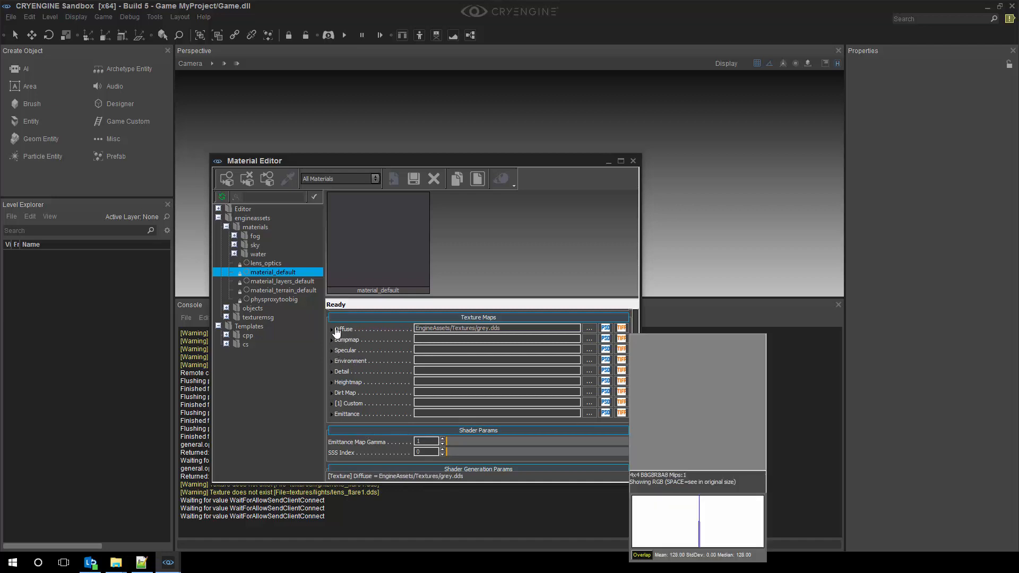
pyautogui.moveTo(364, 332)
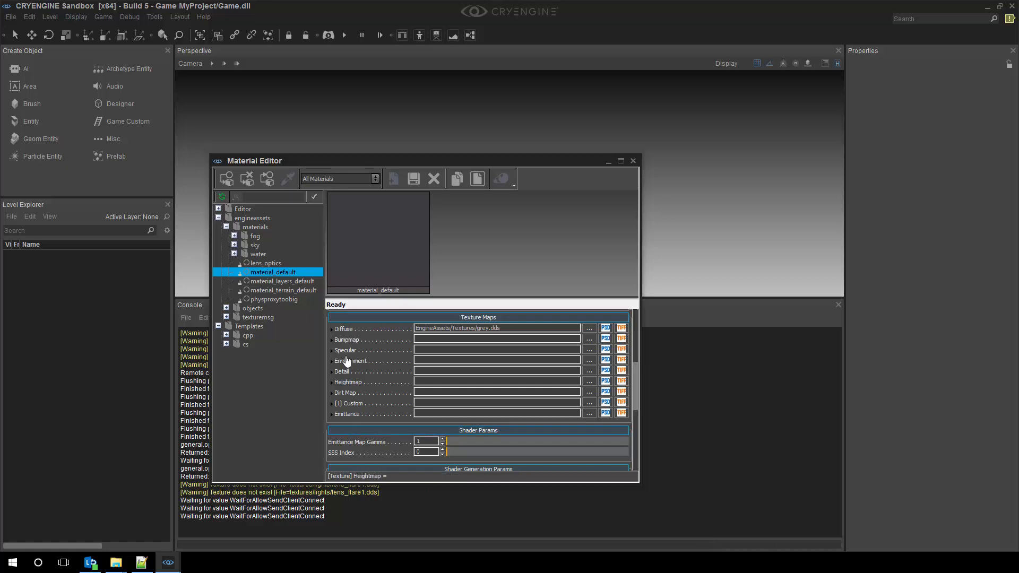
pyautogui.moveTo(334, 373)
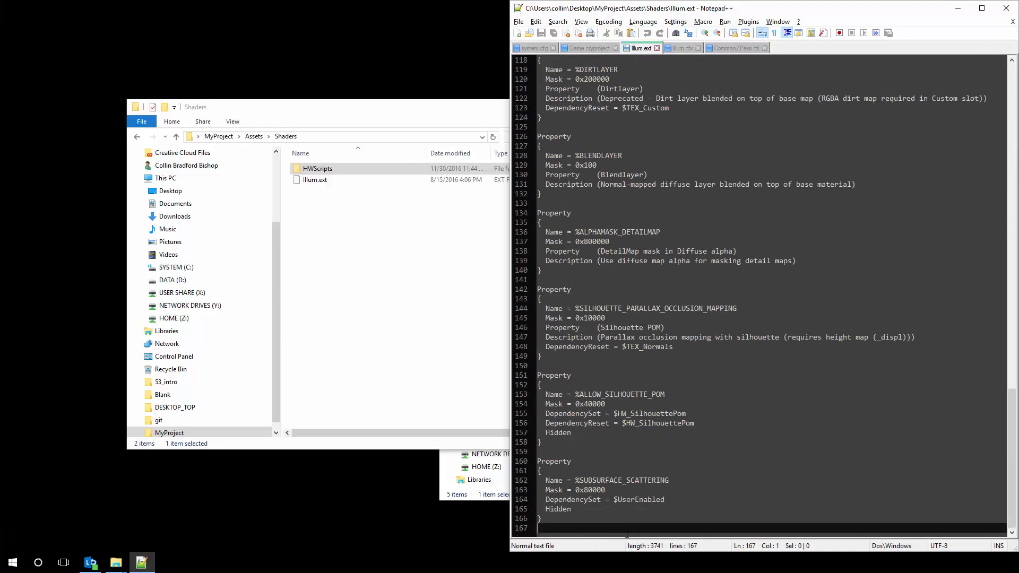
# Add a blank line after the final SUBSURFACE_SCATTERING property in Illum.ext
pyautogui.press('Enter')
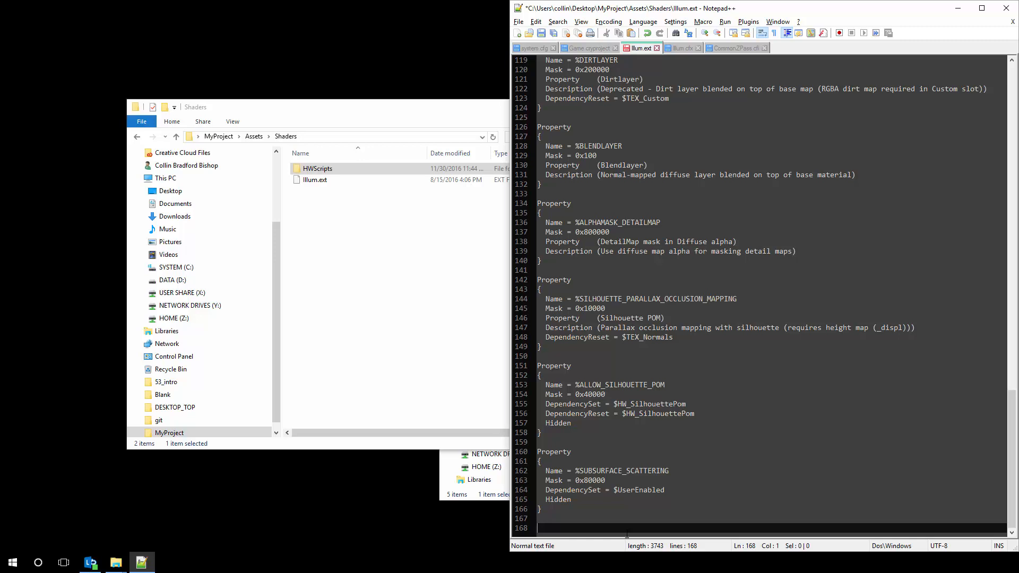
pyautogui.moveTo(692, 53)
pyautogui.write('Property')
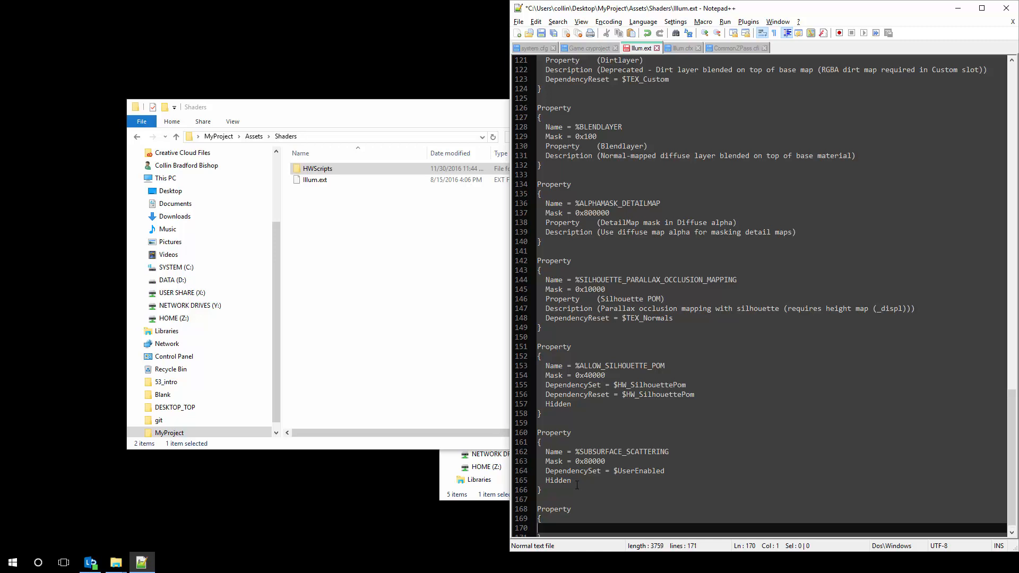
# Write Name = %CRYCOMMUNITY with mask 0x8000000 in the new property block and save Illum.ext
pyautogui.write('Name =')
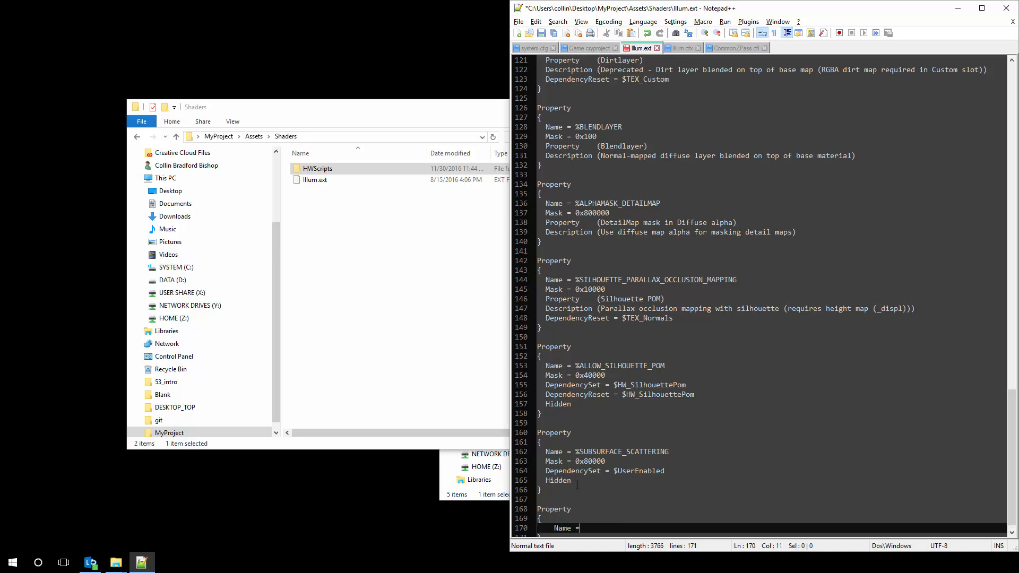
pyautogui.write('%')
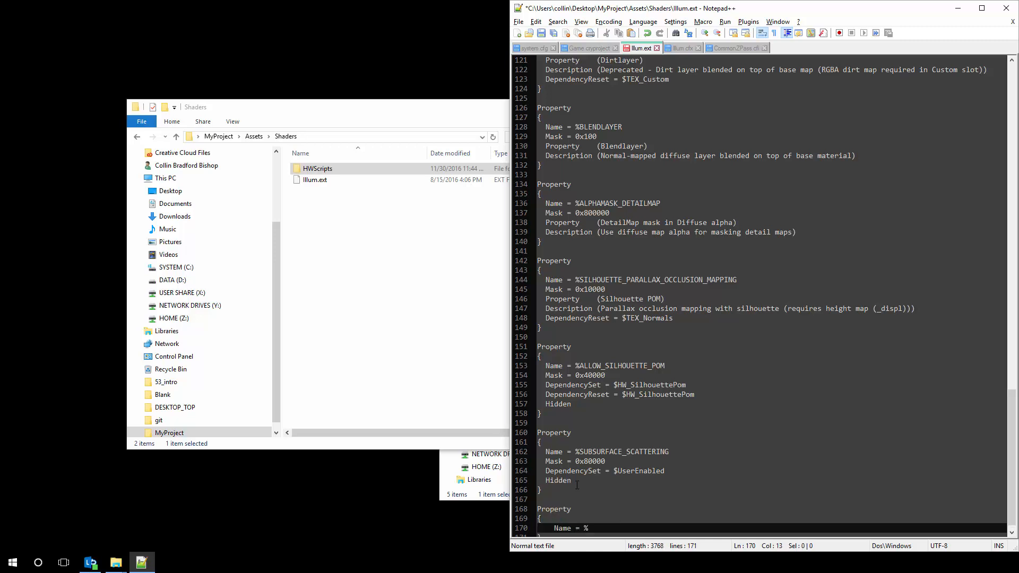
pyautogui.write('CRYCOMMUNITY')
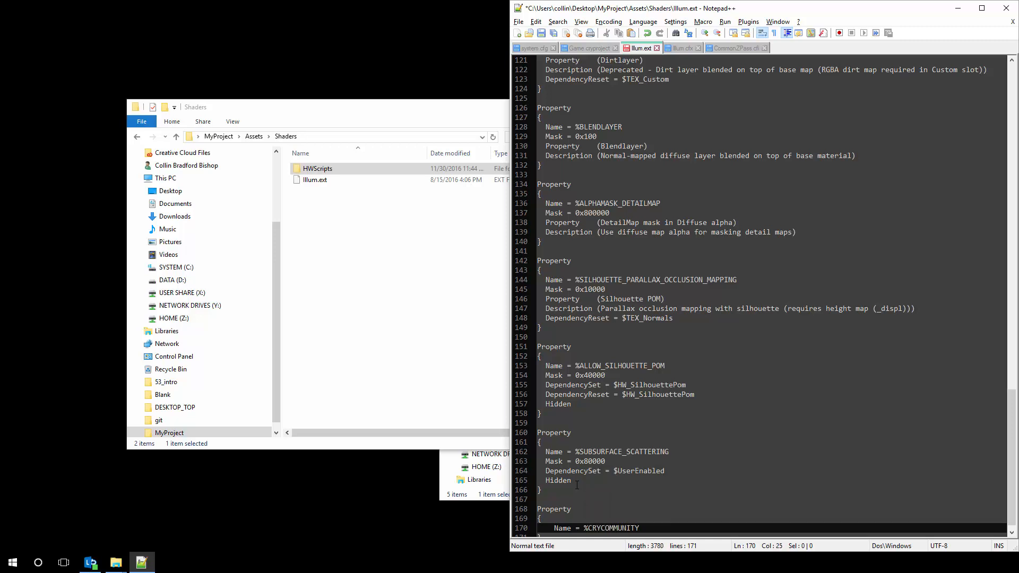
pyautogui.write('Mask =')
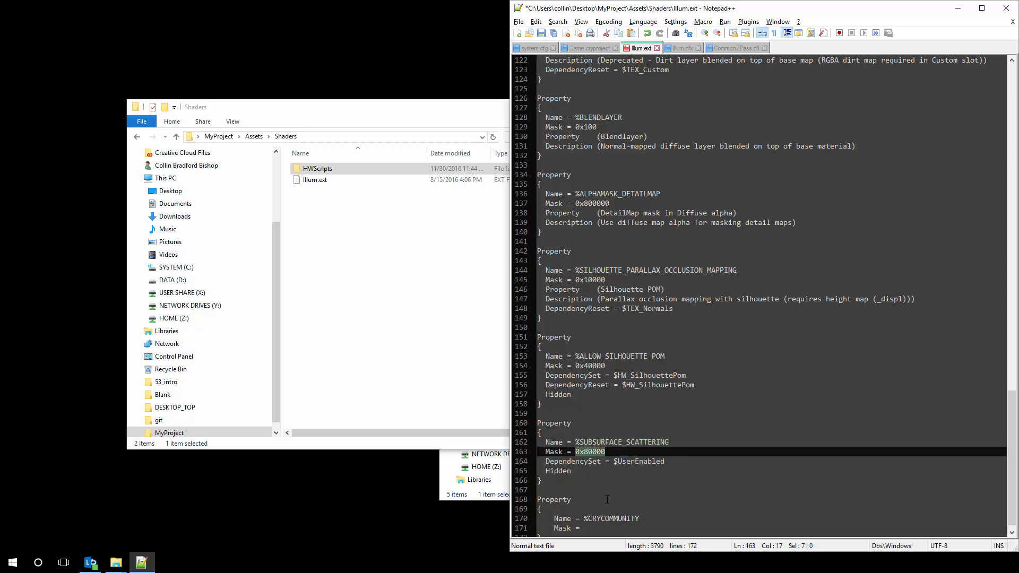
pyautogui.write('0x8000000')
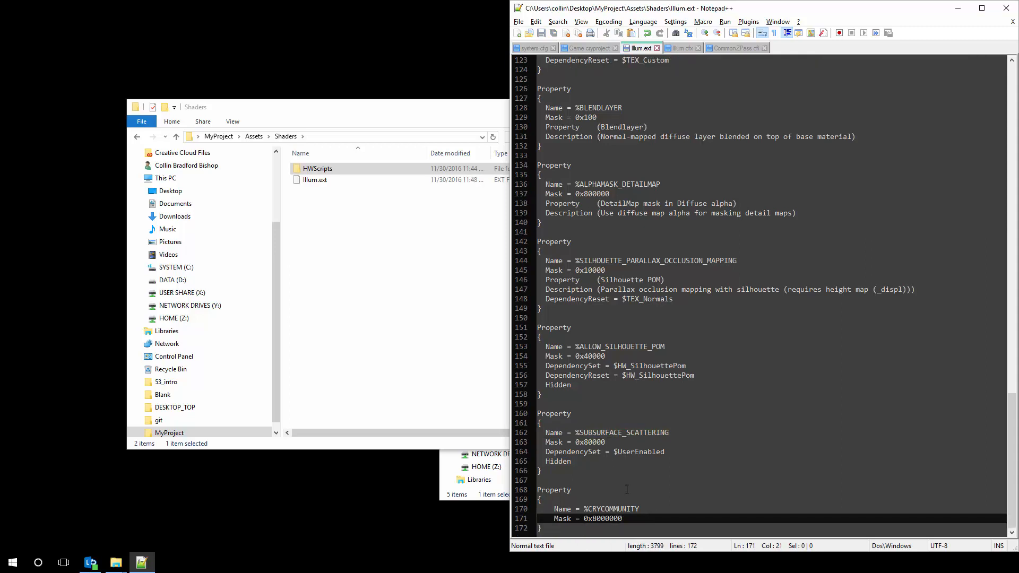
pyautogui.press('Enter')
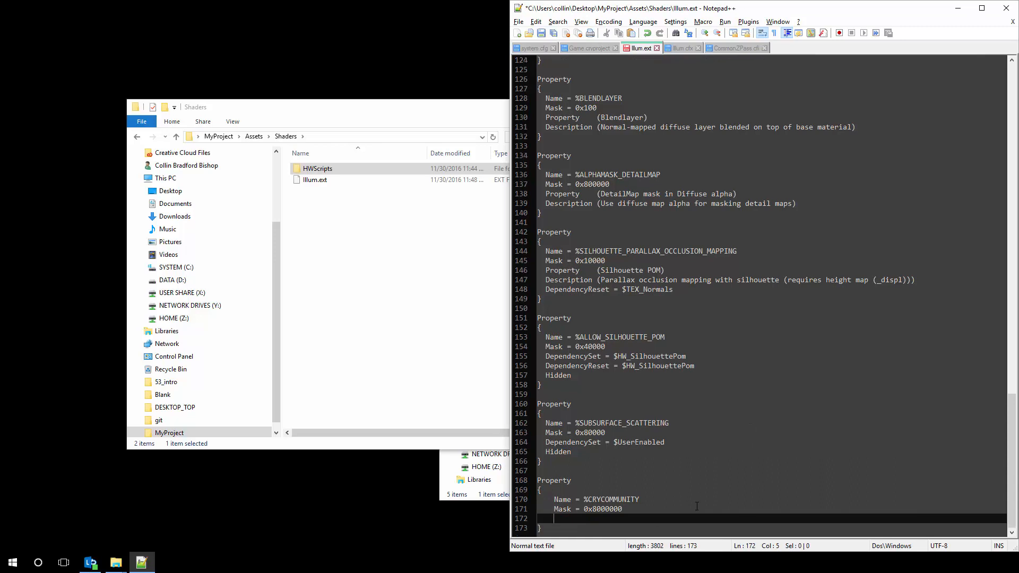
pyautogui.moveTo(857, 484)
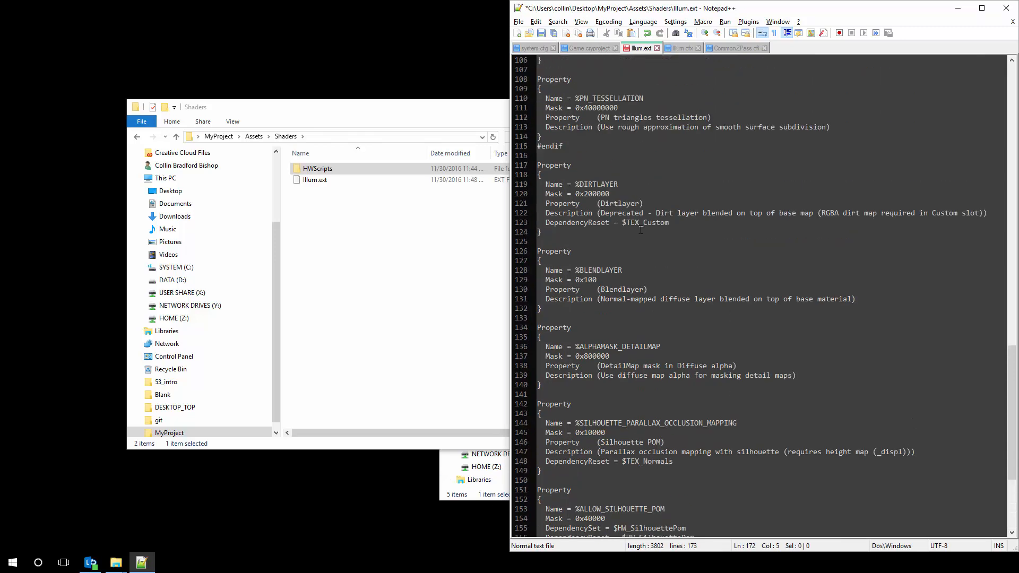
# Add Property (CryCommunity Test) and Description (Does something really really...) lines to the block
pyautogui.scroll(-3)
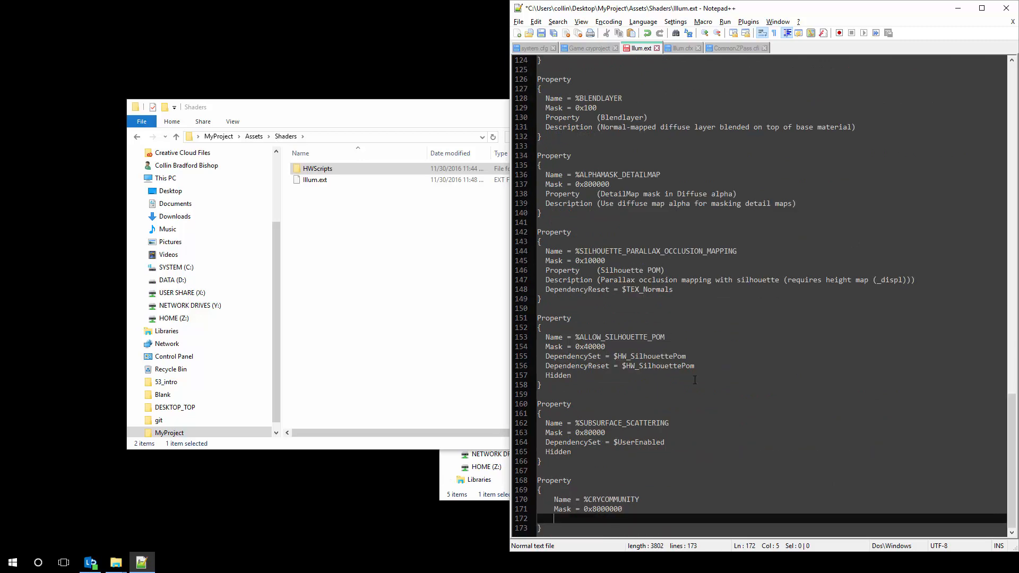
pyautogui.moveTo(682, 270)
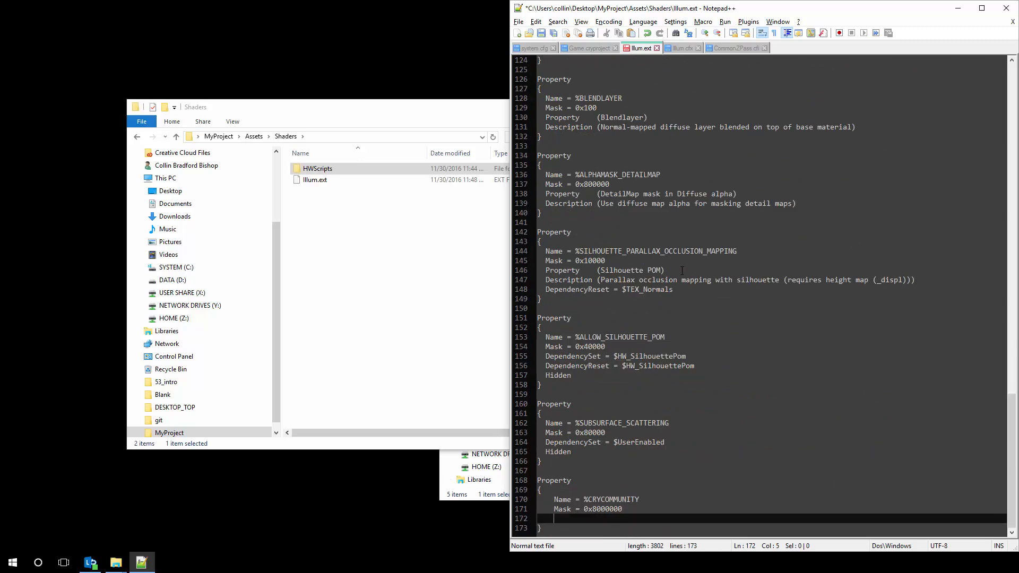
pyautogui.write('Property ()')
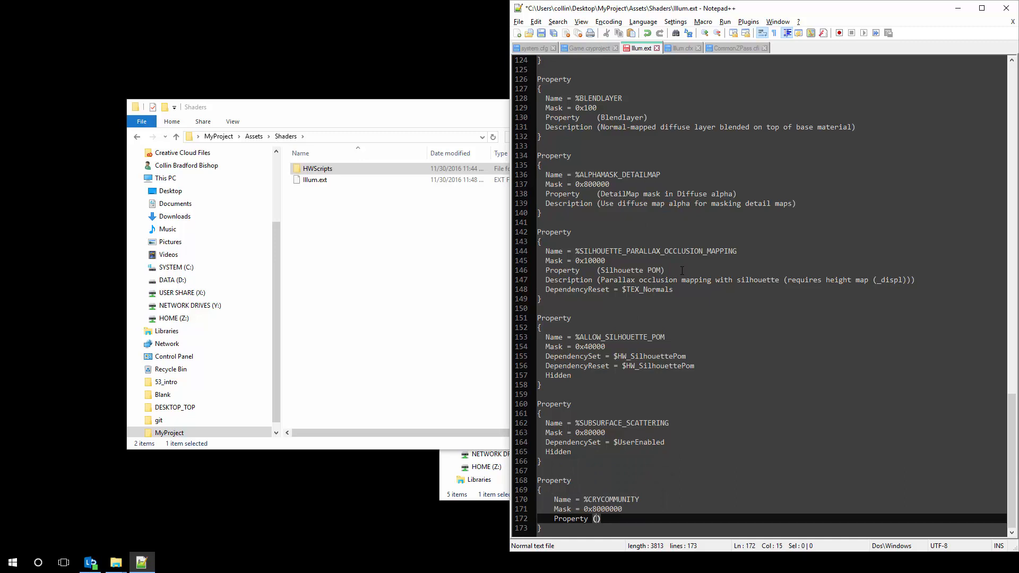
pyautogui.write('CryCommunity Test')
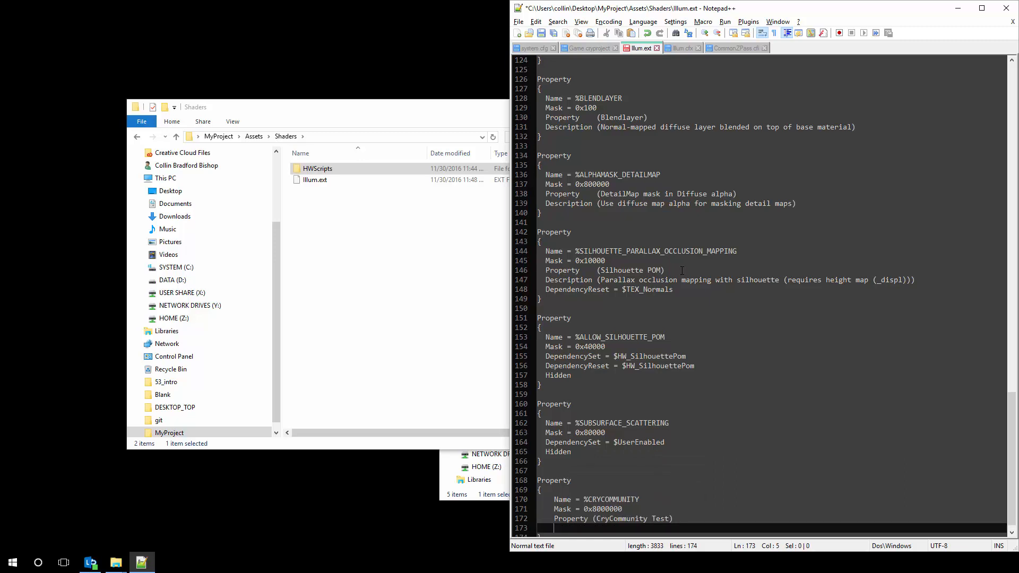
pyautogui.write('Description ()')
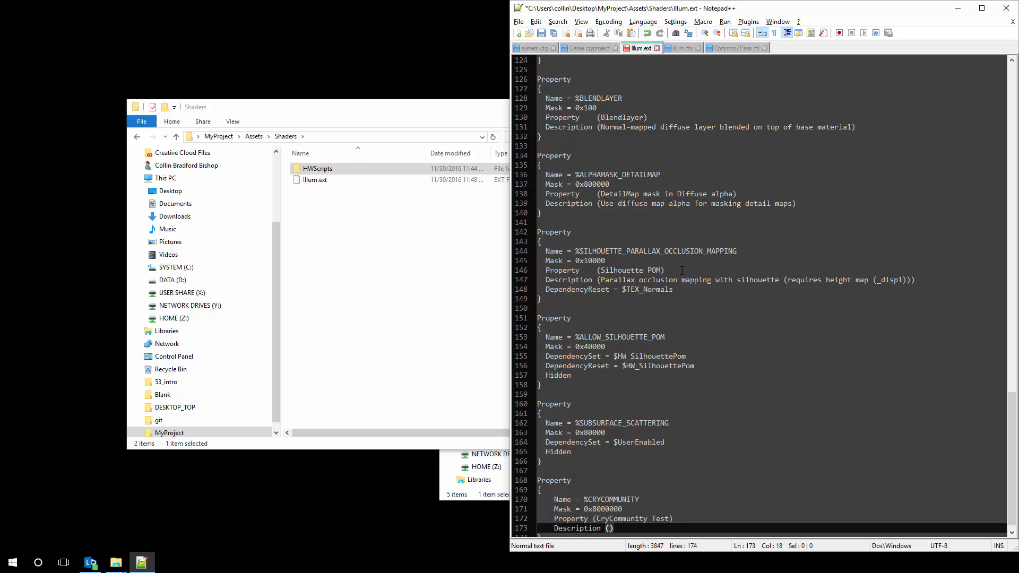
pyautogui.write('Does')
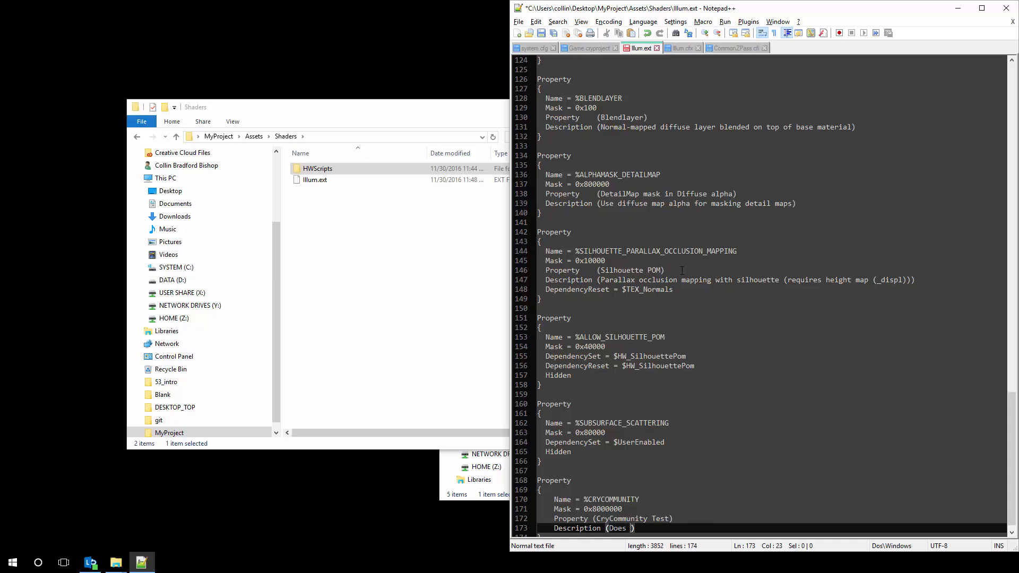
pyautogui.write('something really really')
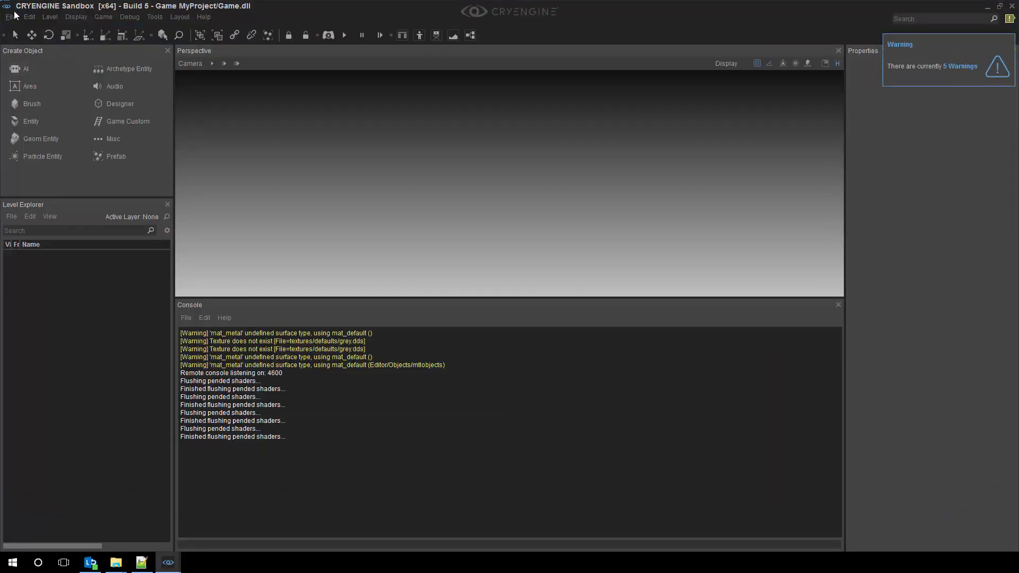
# Load the example level, start the Material Editor and select material_default under engineassets/materials
pyautogui.click(6, 17)
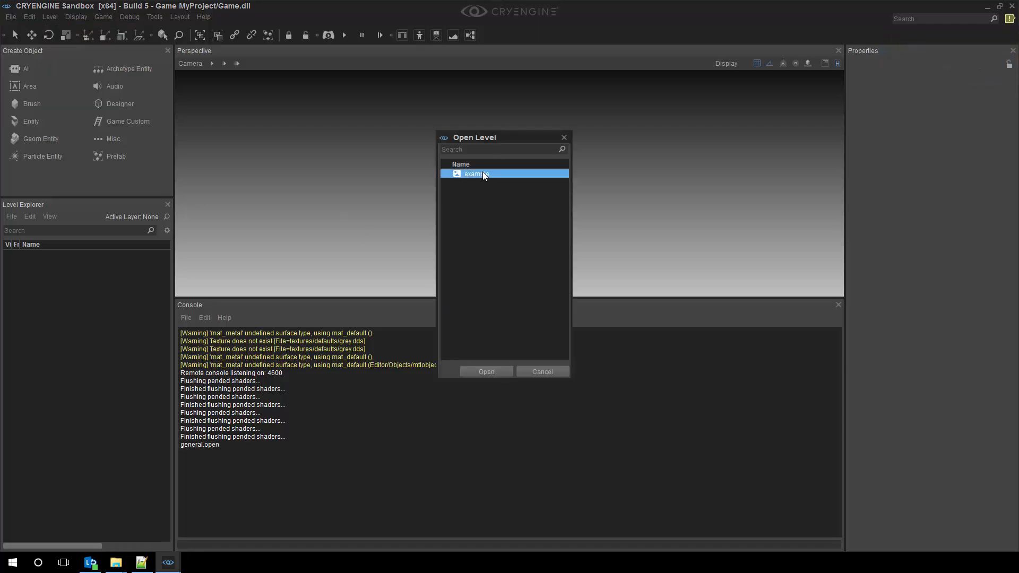
pyautogui.click(487, 371)
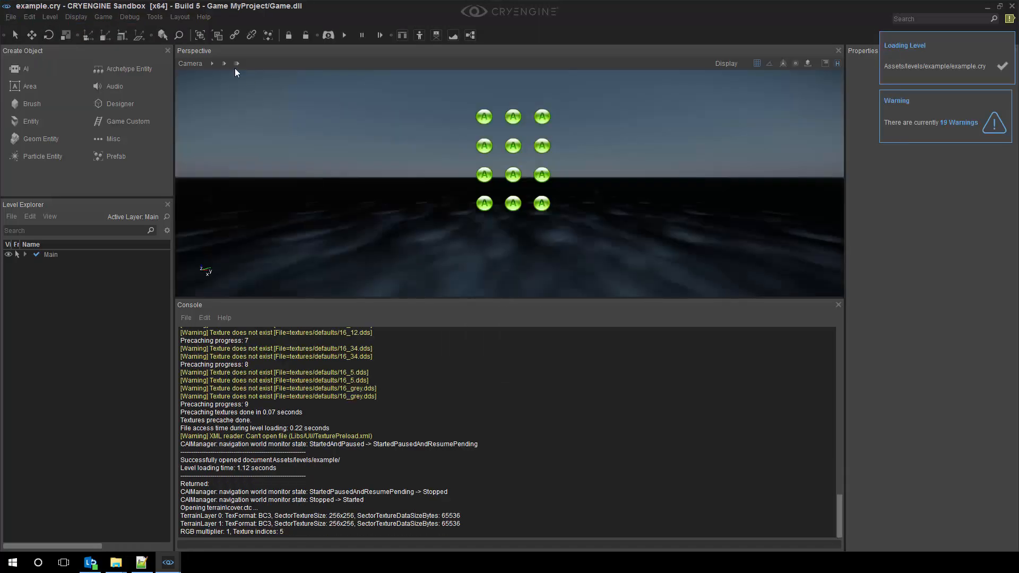
pyautogui.click(155, 17)
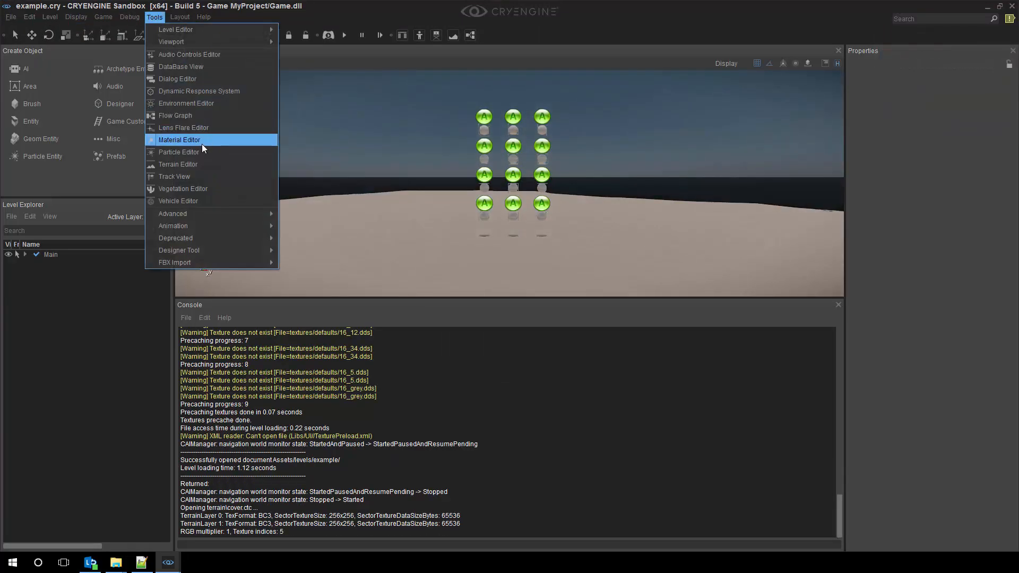
pyautogui.click(179, 140)
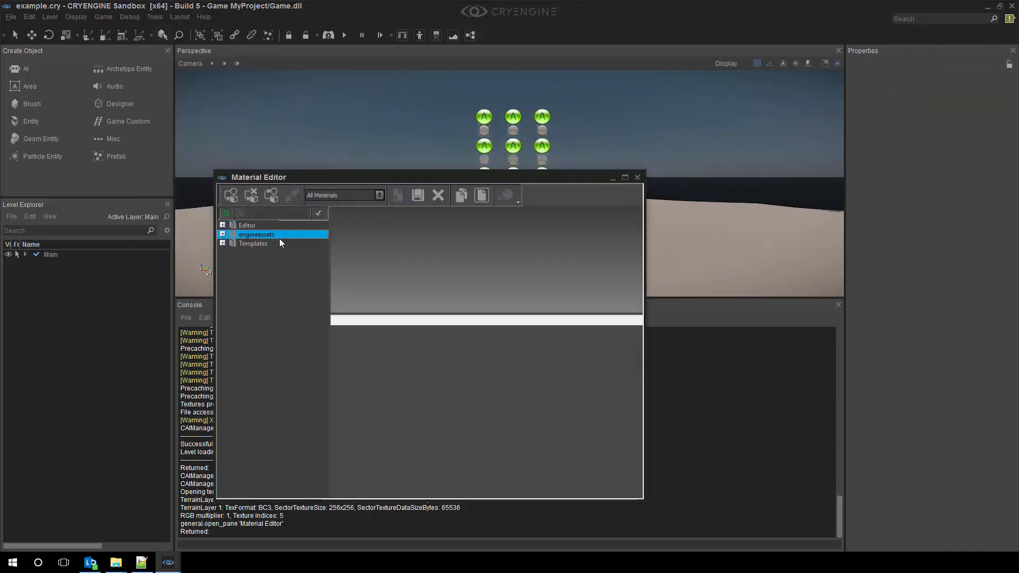
pyautogui.click(223, 234)
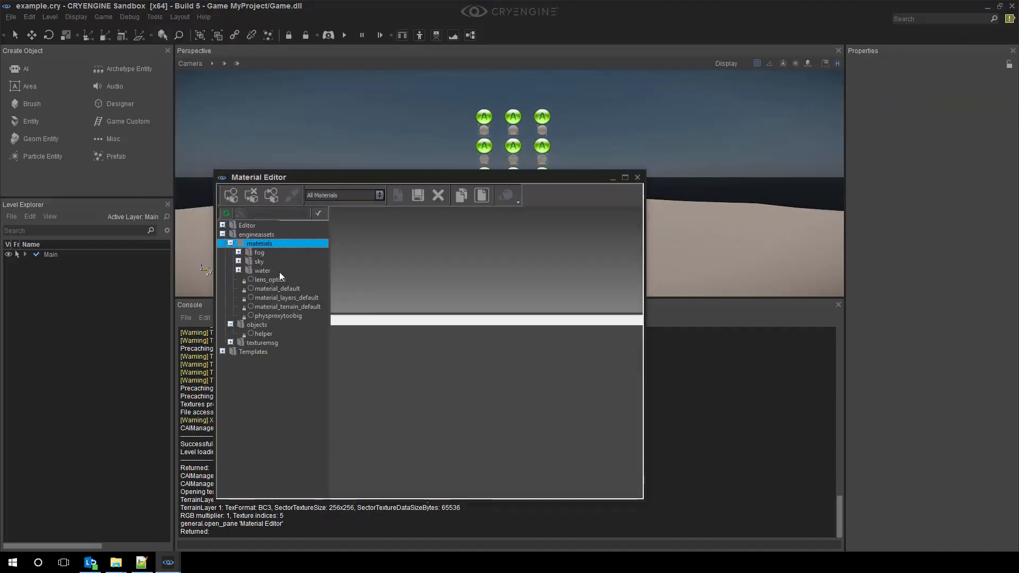
pyautogui.click(275, 289)
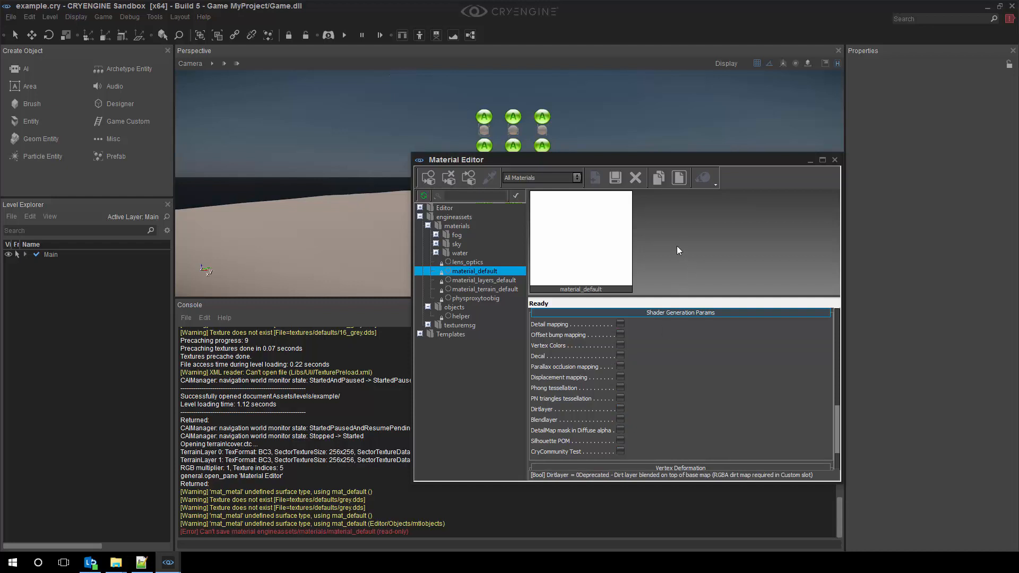
pyautogui.moveTo(823, 238)
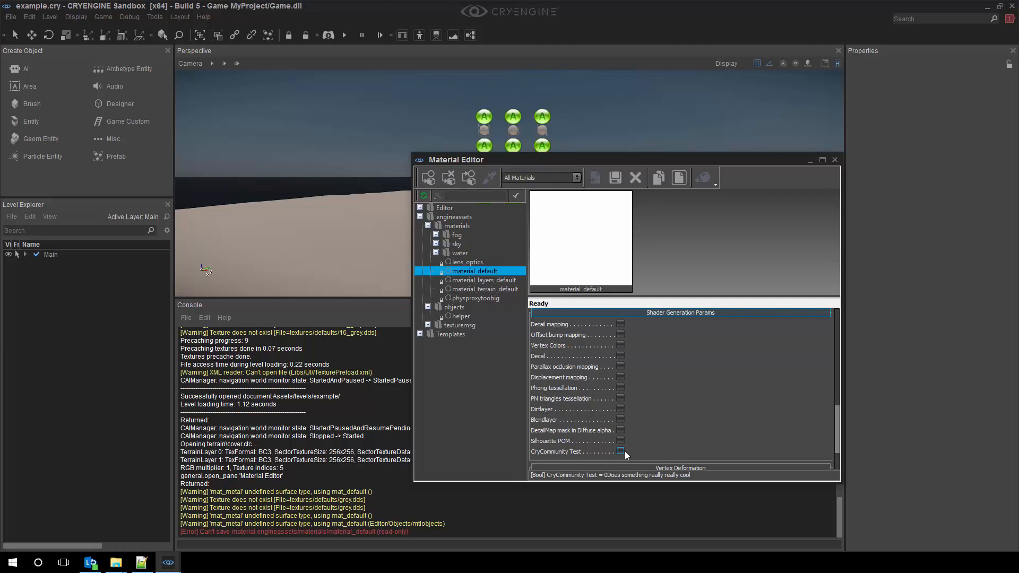
pyautogui.moveTo(639, 452)
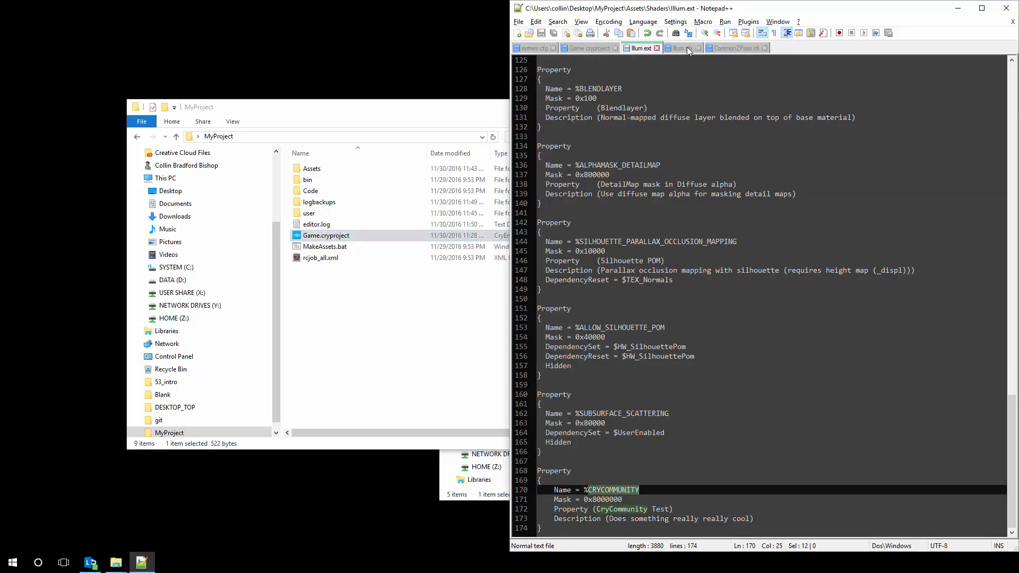
# Locate the attribs.Albedo = cAlbedo; line in CommonZPass.cfi's albedo and reflectance output section
pyautogui.click(737, 47)
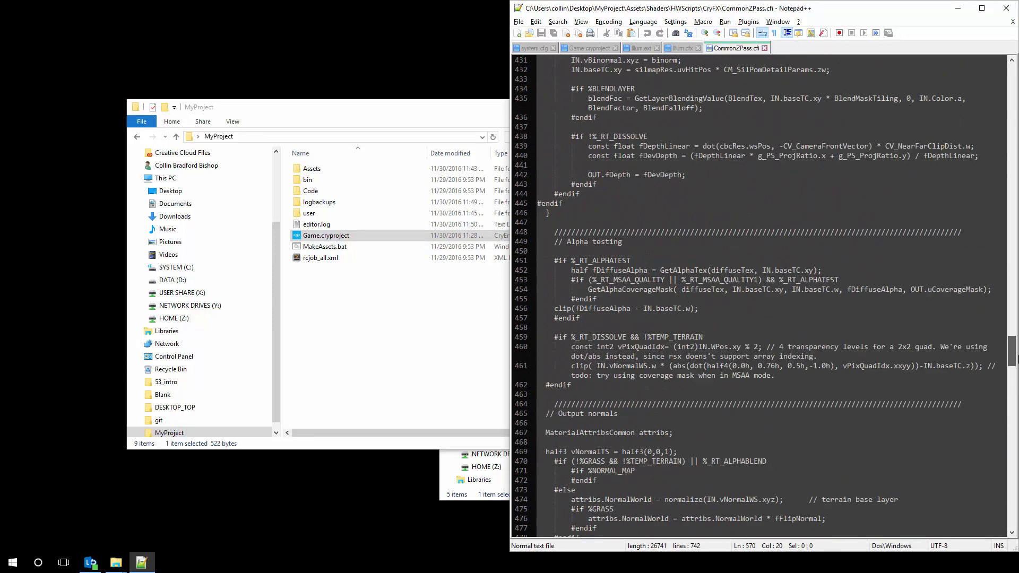
pyautogui.scroll(3)
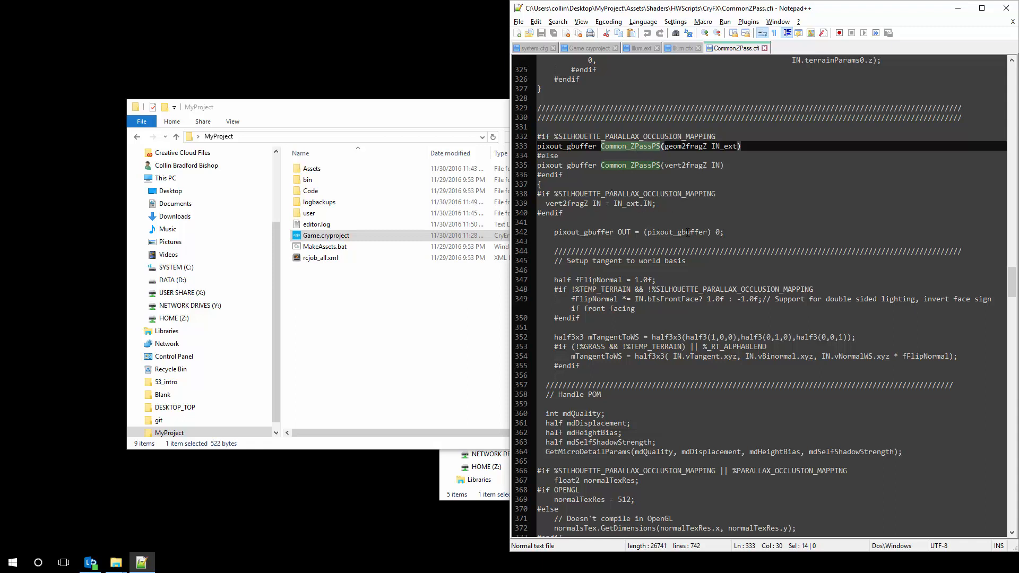
pyautogui.scroll(-3)
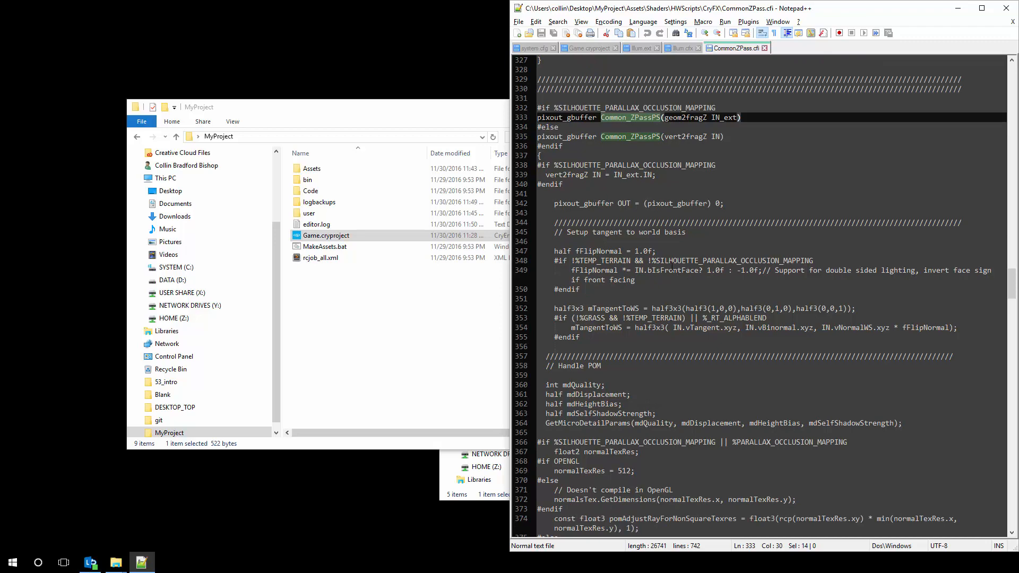
pyautogui.scroll(-3)
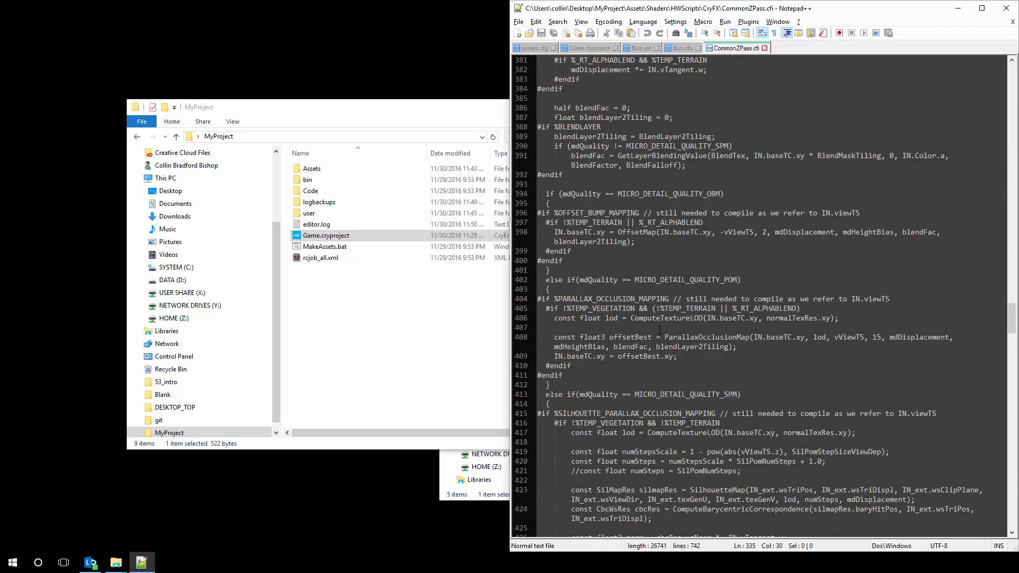
pyautogui.scroll(-3)
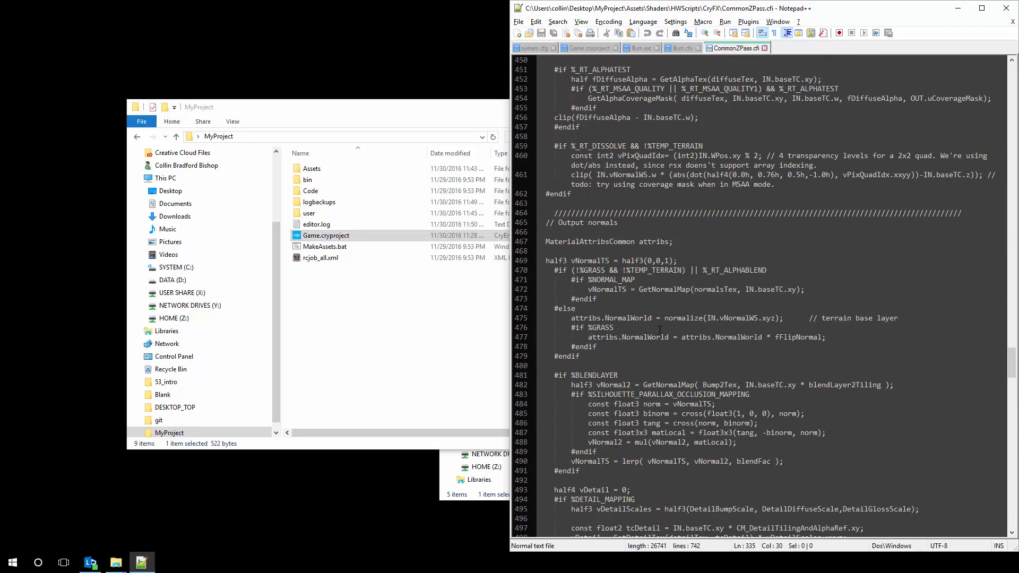
pyautogui.scroll(-3)
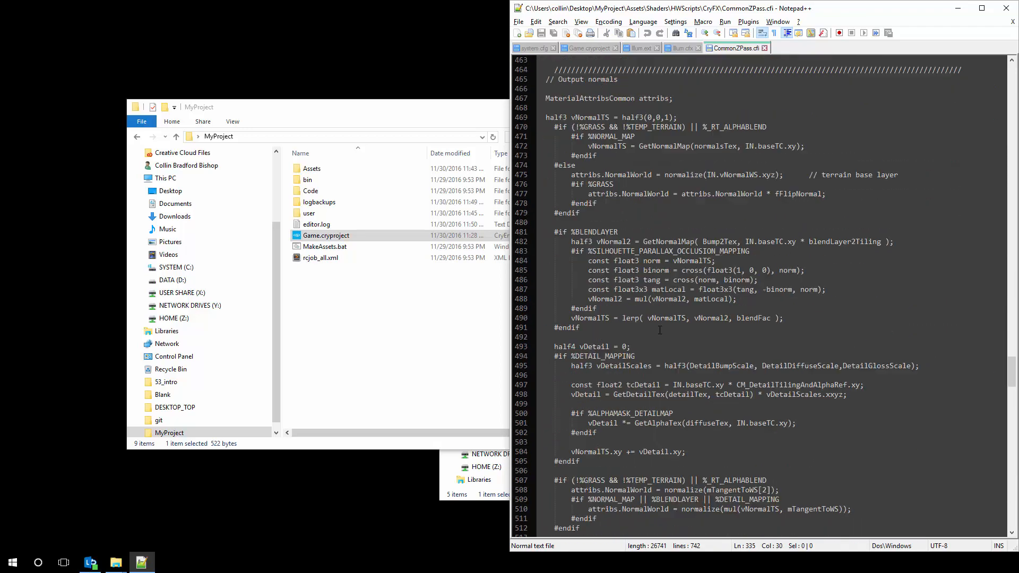
pyautogui.scroll(-3)
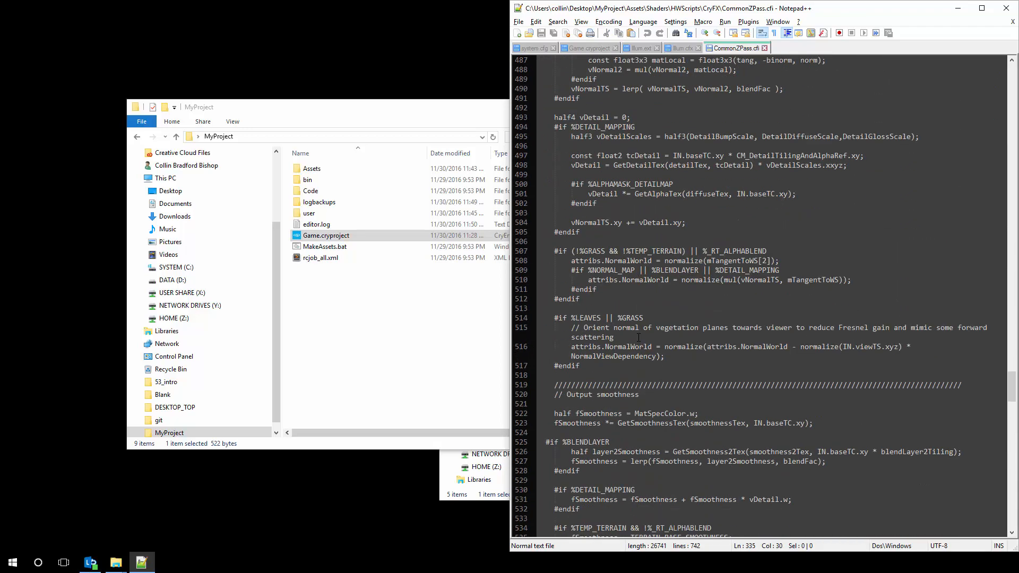
pyautogui.scroll(-3)
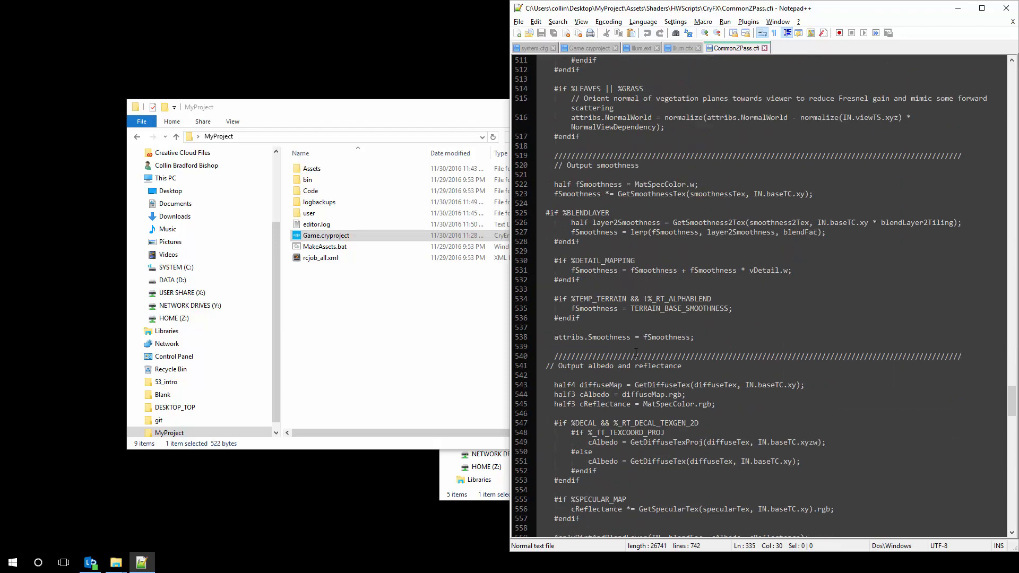
pyautogui.scroll(-3)
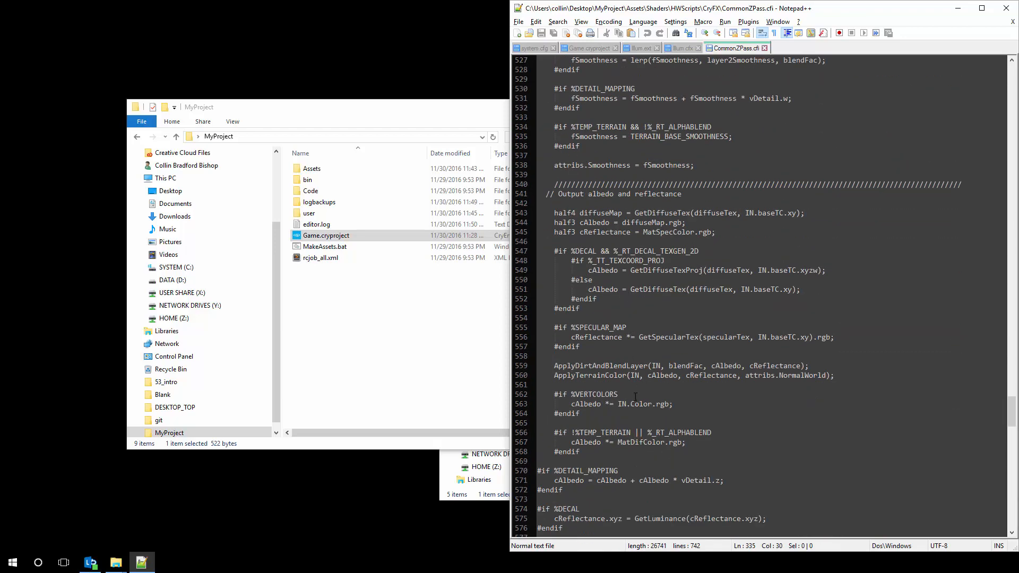
pyautogui.scroll(-3)
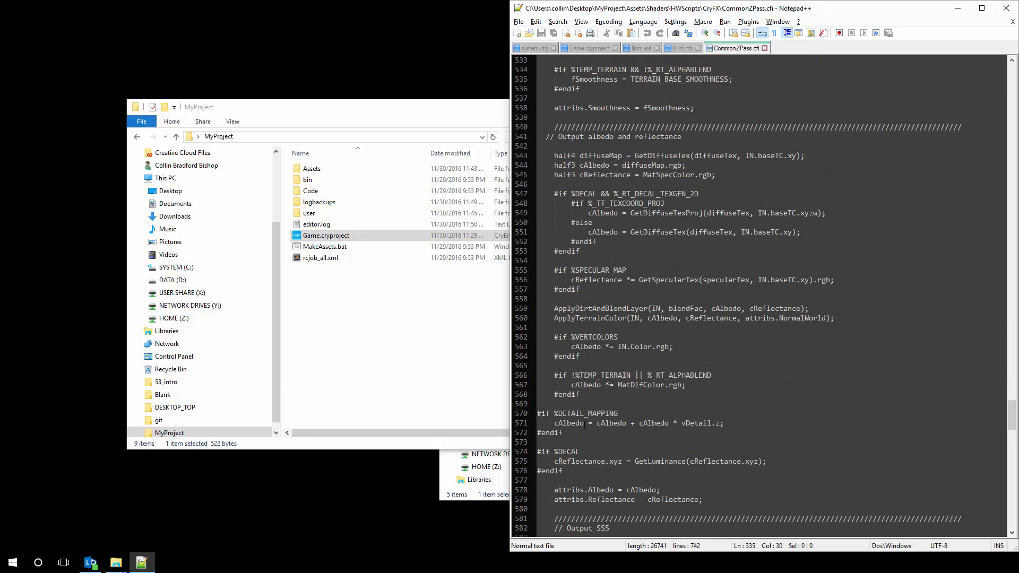
pyautogui.scroll(-3)
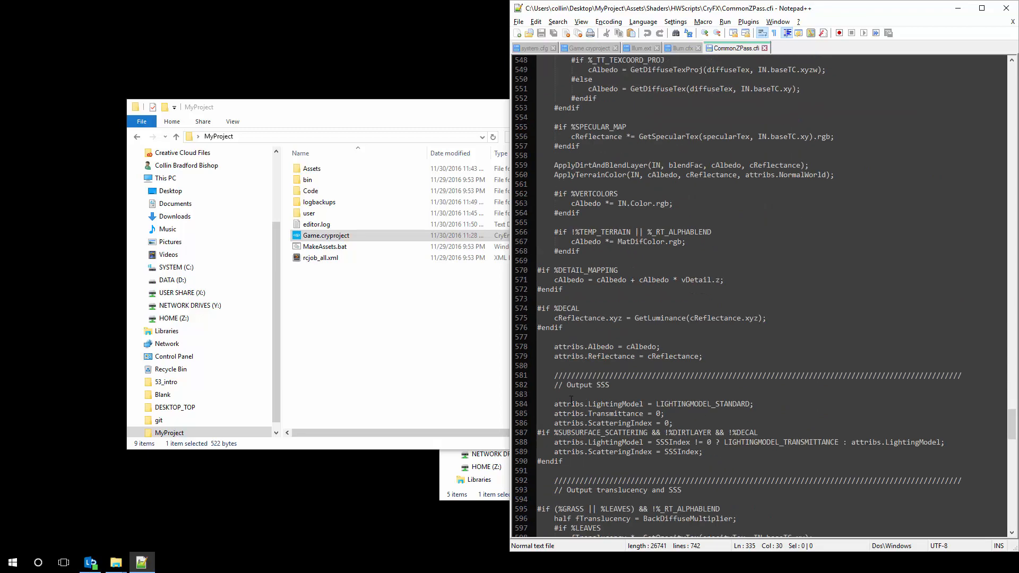
pyautogui.click(565, 346)
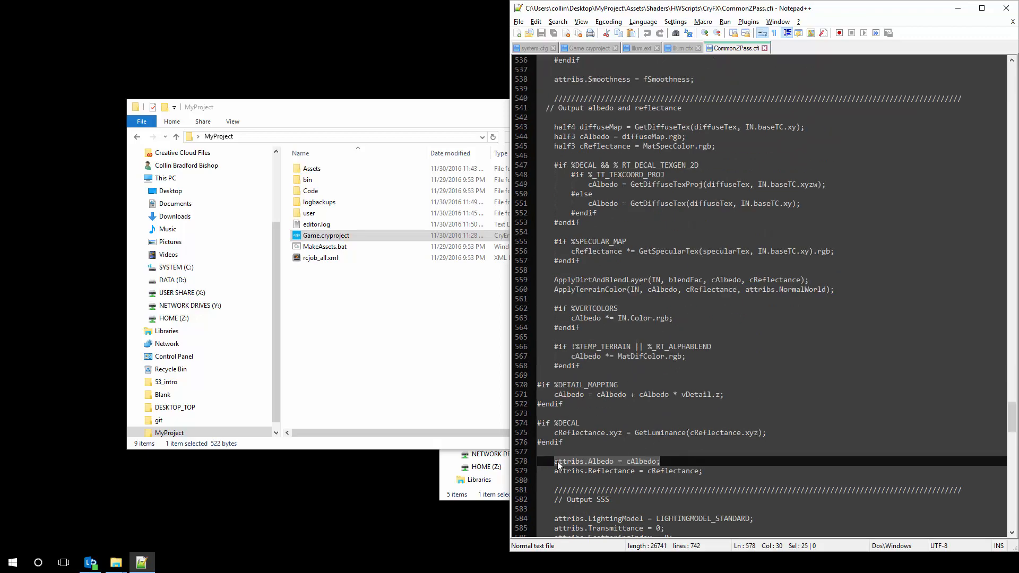
# Insert #if %CRYCOMMUNITY / cAlbedo = half3(1, 1, 1); / #endif after the %DECAL block and save
pyautogui.scroll(-3)
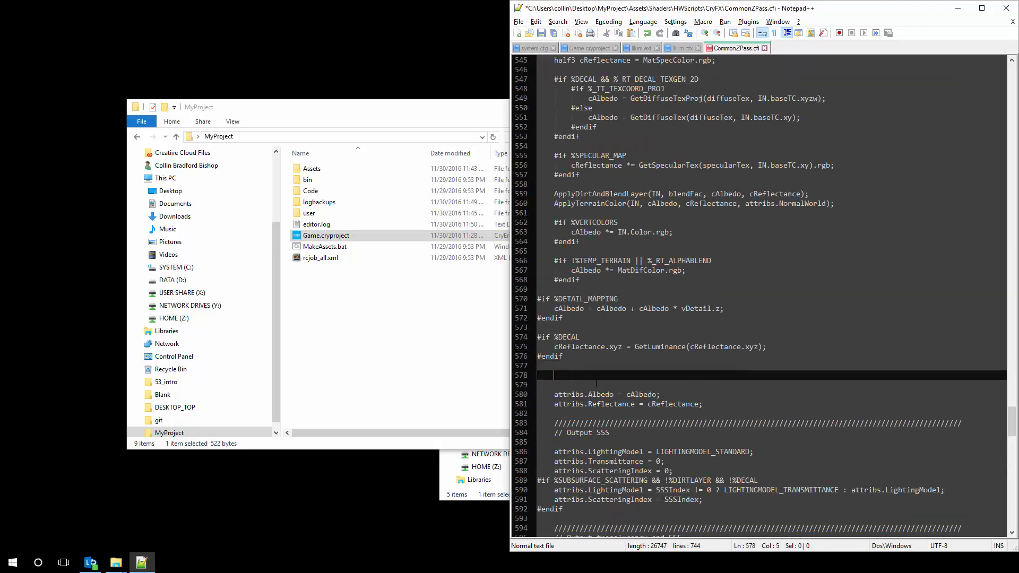
pyautogui.write('#if %')
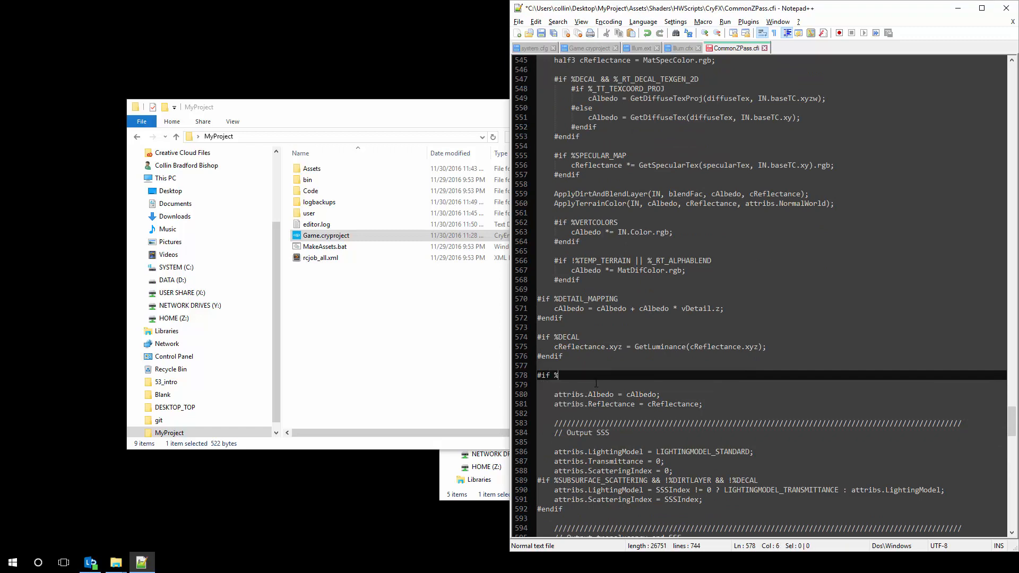
pyautogui.write('CRYCOMMUNITY')
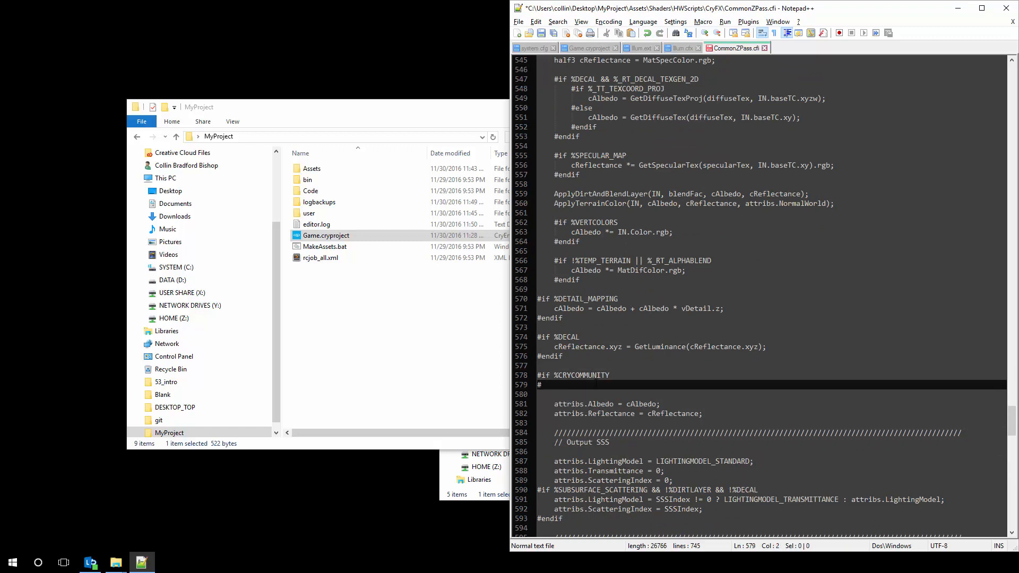
pyautogui.write('endif')
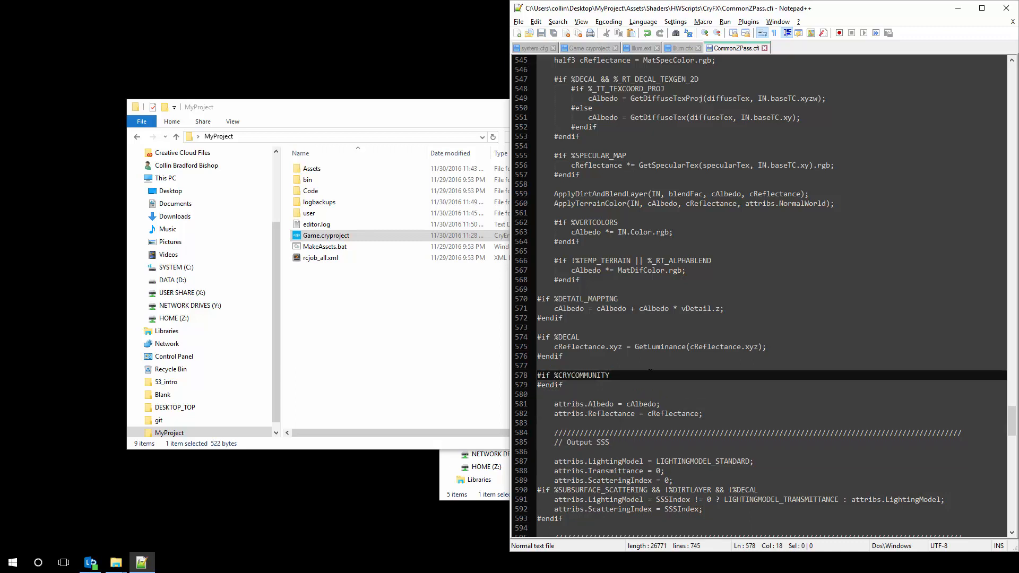
pyautogui.write('cA')
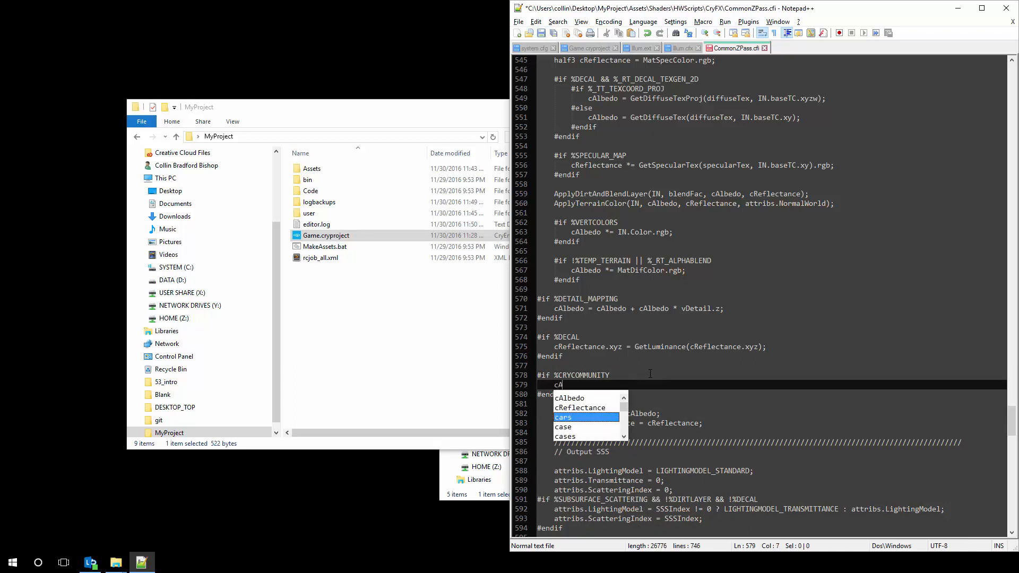
pyautogui.write('lbedo = half3(1, 1,')
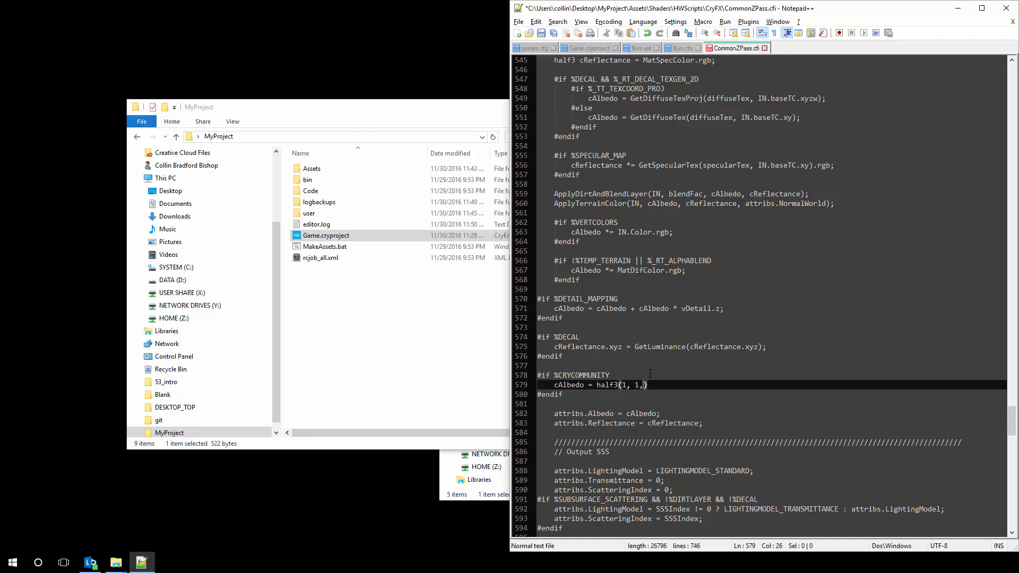
pyautogui.write('1);')
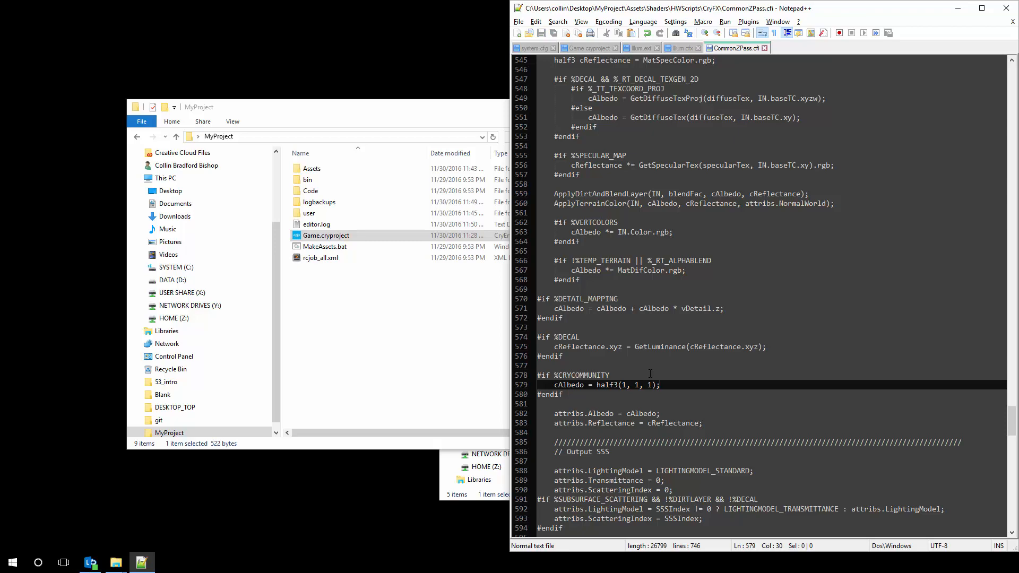
pyautogui.scroll(3)
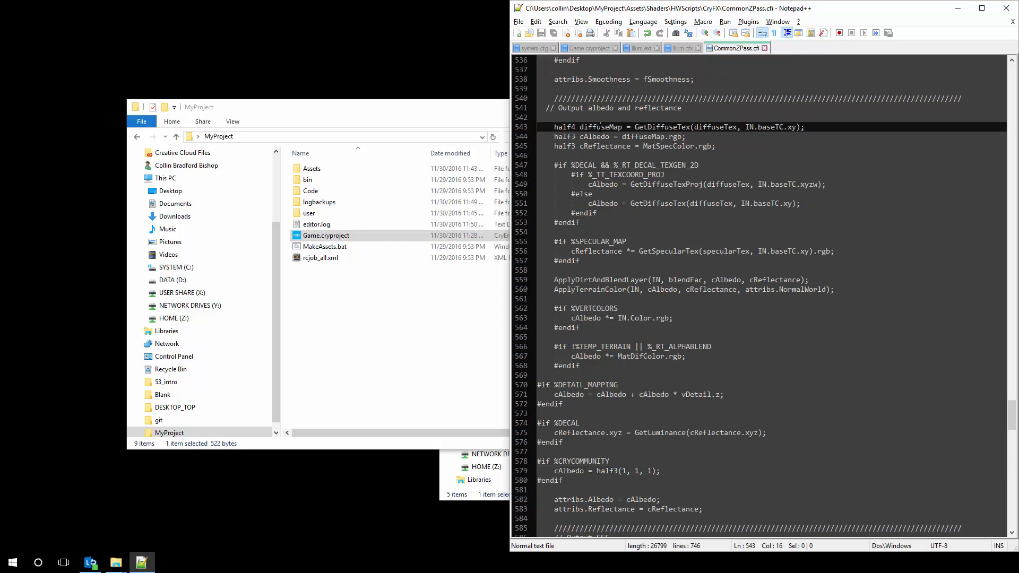
pyautogui.doubleClick(595, 136)
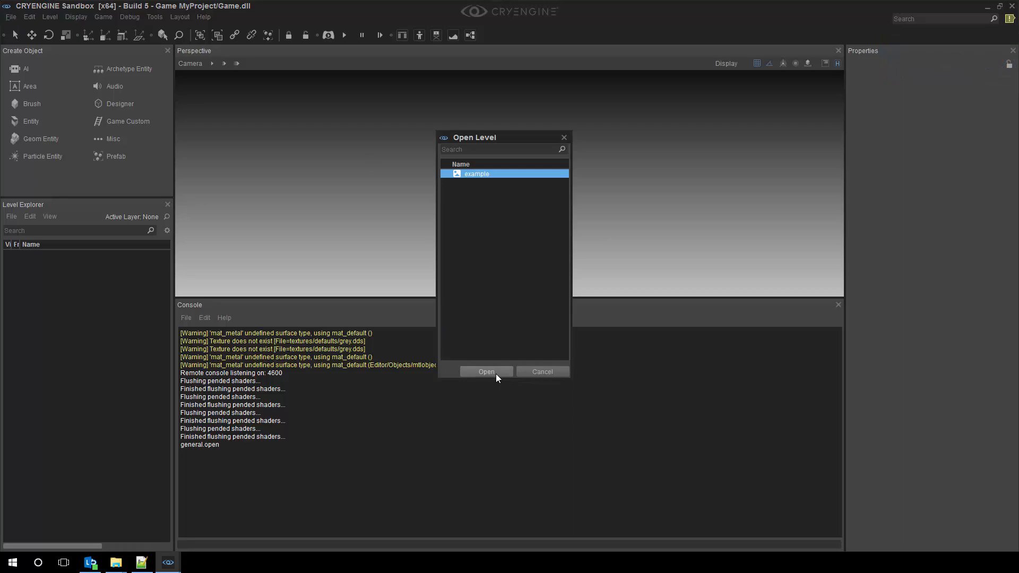
# Load the example level and bring up the editor Tools menu
pyautogui.click(487, 372)
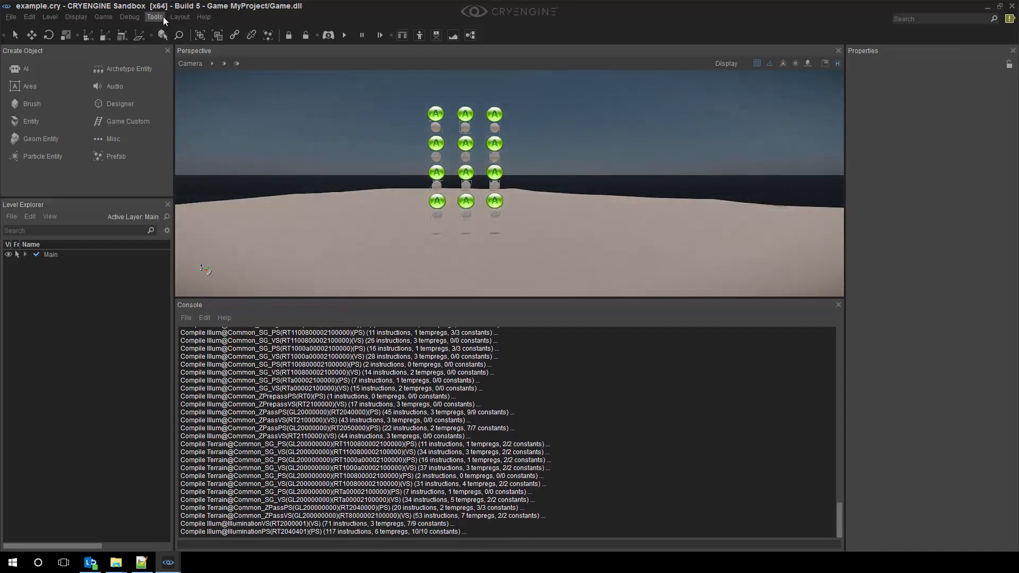
pyautogui.click(155, 17)
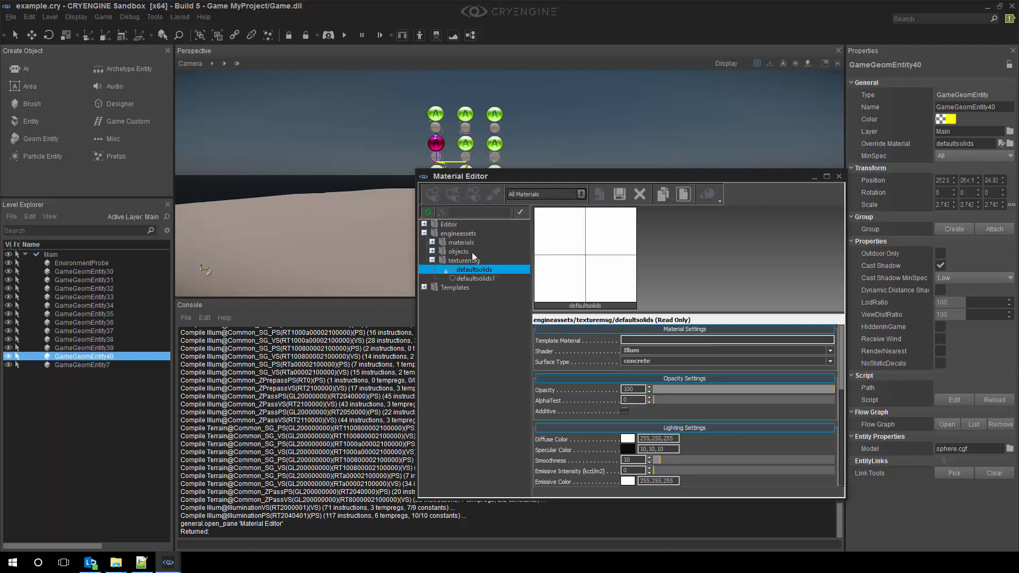
# Assign the duplicated defaultsolids1 material to a sphere and expand its Shader Generation Params
pyautogui.click(476, 278)
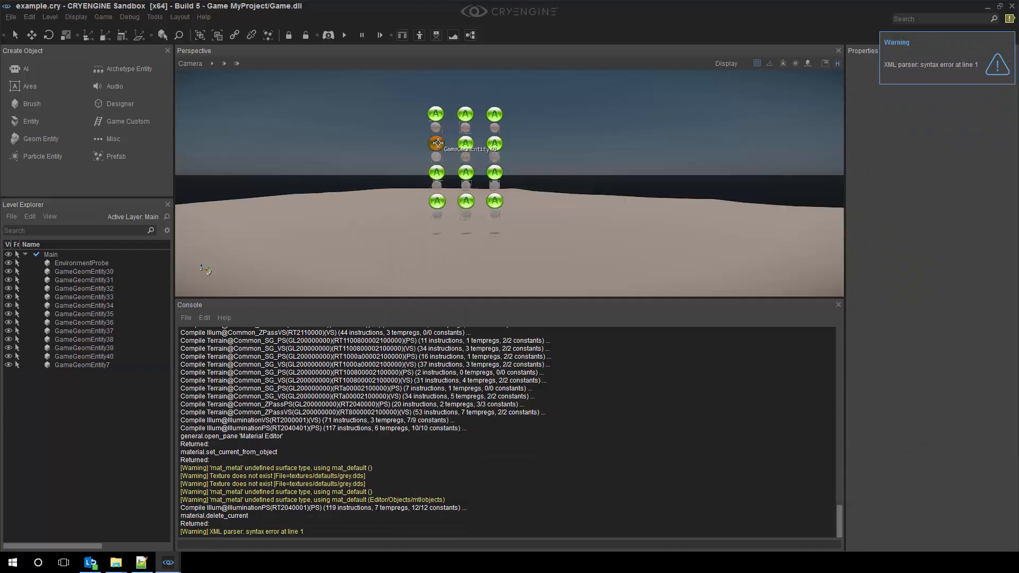
pyautogui.click(437, 142)
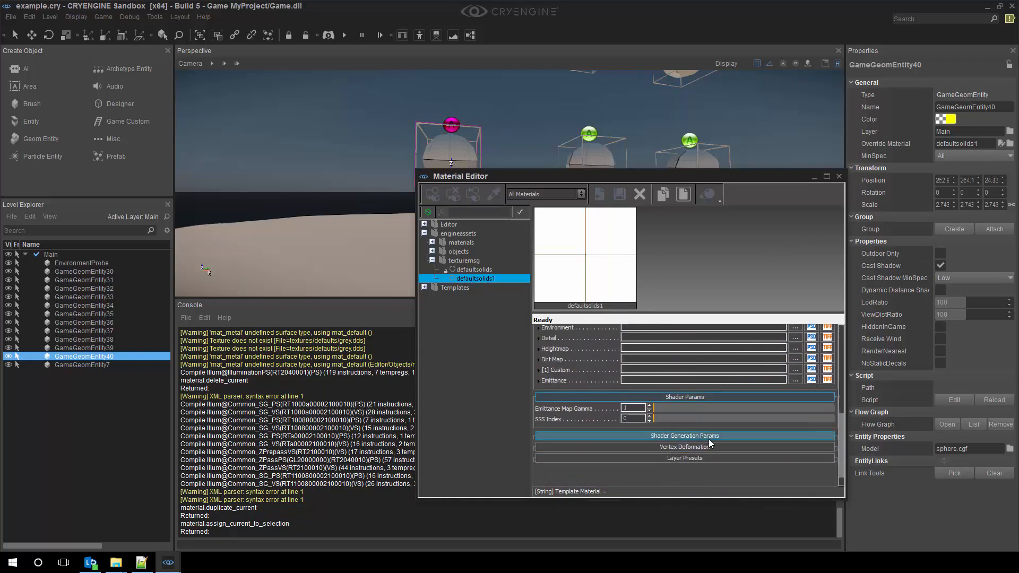
pyautogui.click(685, 435)
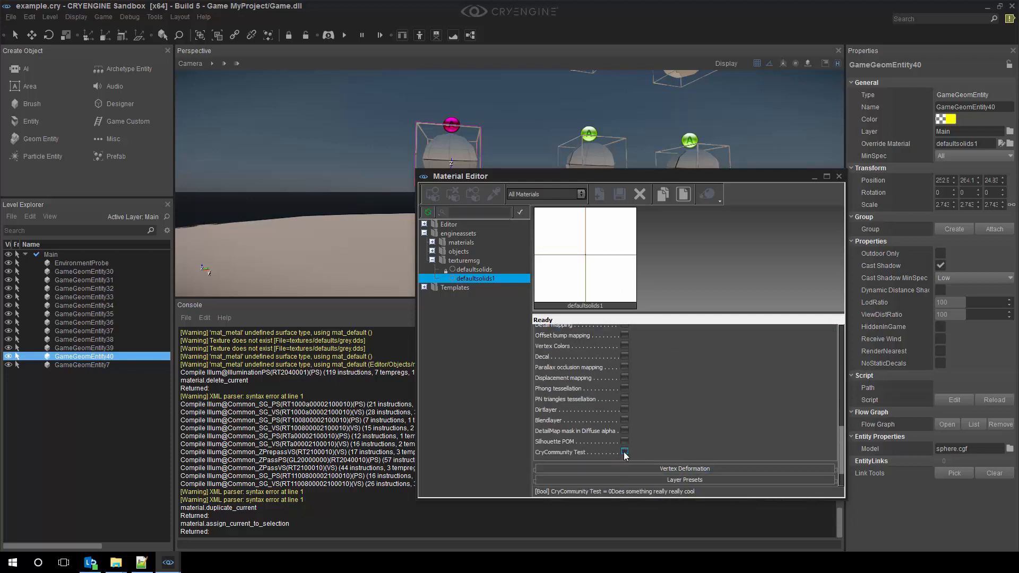
pyautogui.moveTo(459, 175); pyautogui.dragTo(621, 234)
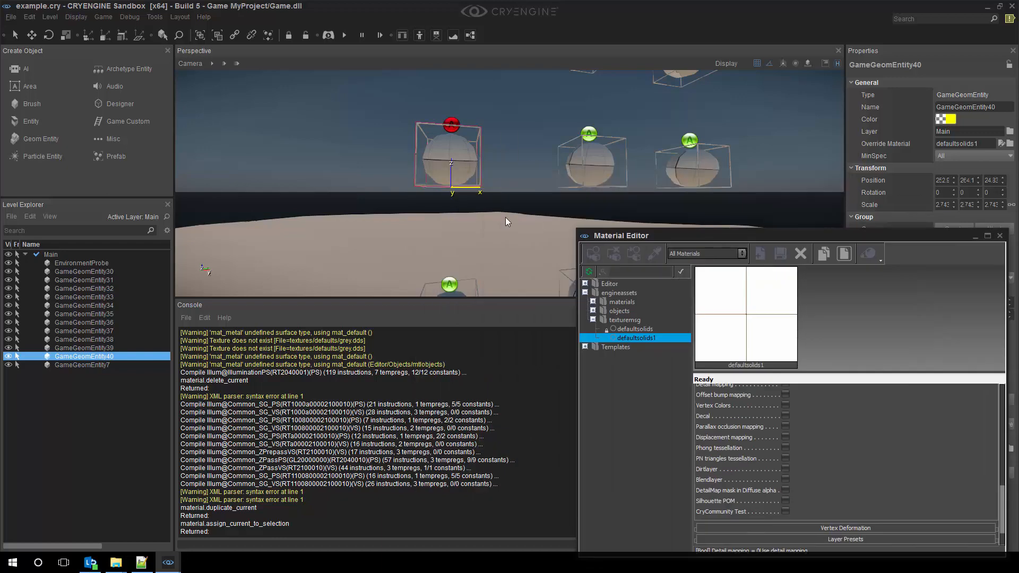
pyautogui.click(636, 338)
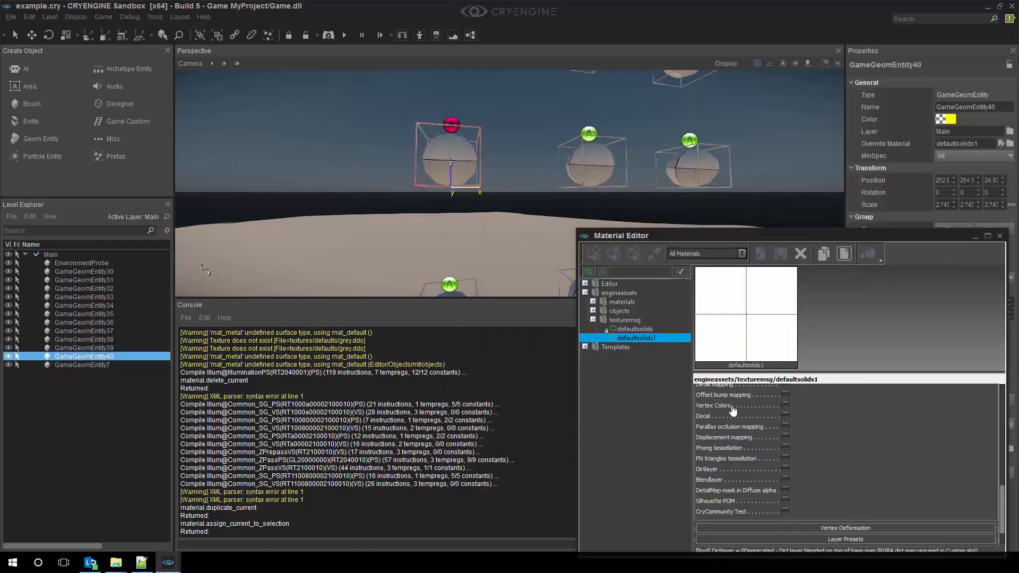
pyautogui.click(634, 329)
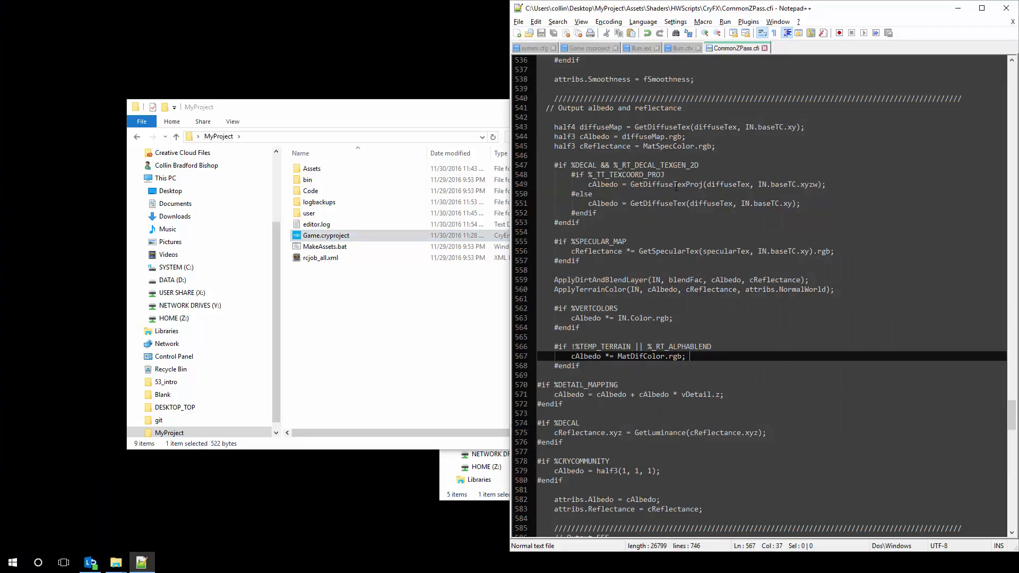
# Review Illum.ext's %CRYCOMMUNITY Property block with mask 0x8000000 and its description
pyautogui.click(654, 48)
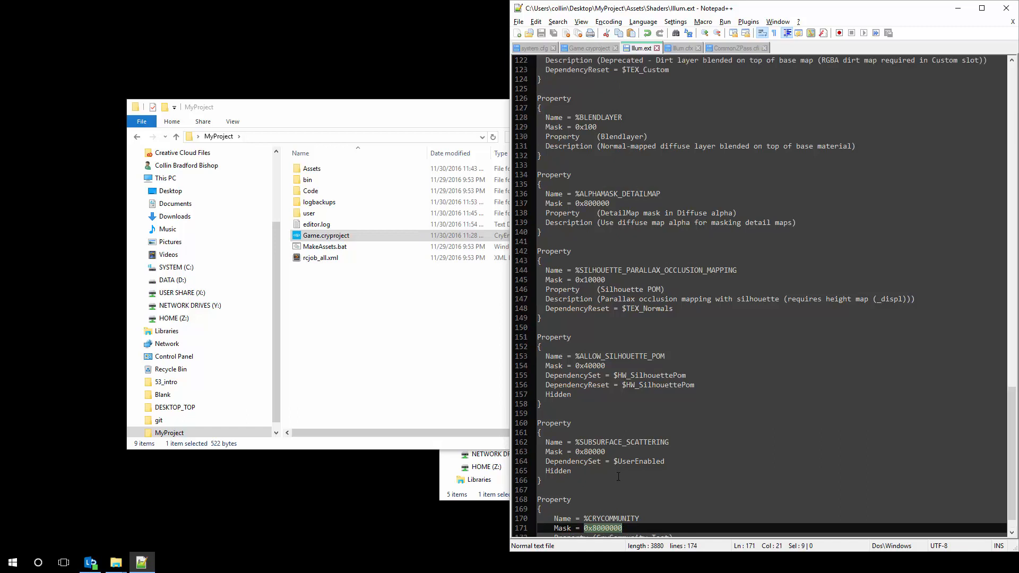
pyautogui.click(593, 203)
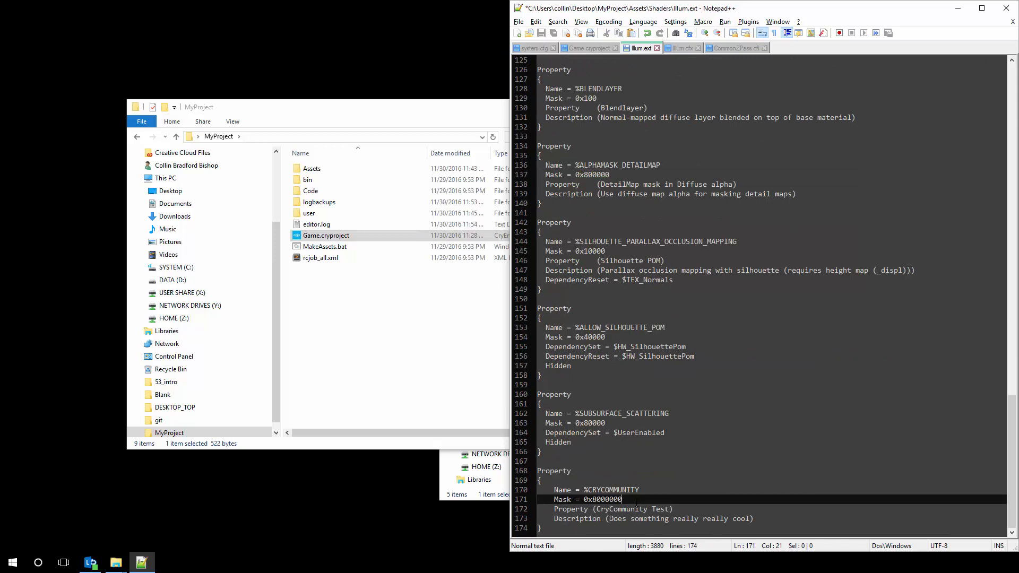
pyautogui.rightClick(325, 234)
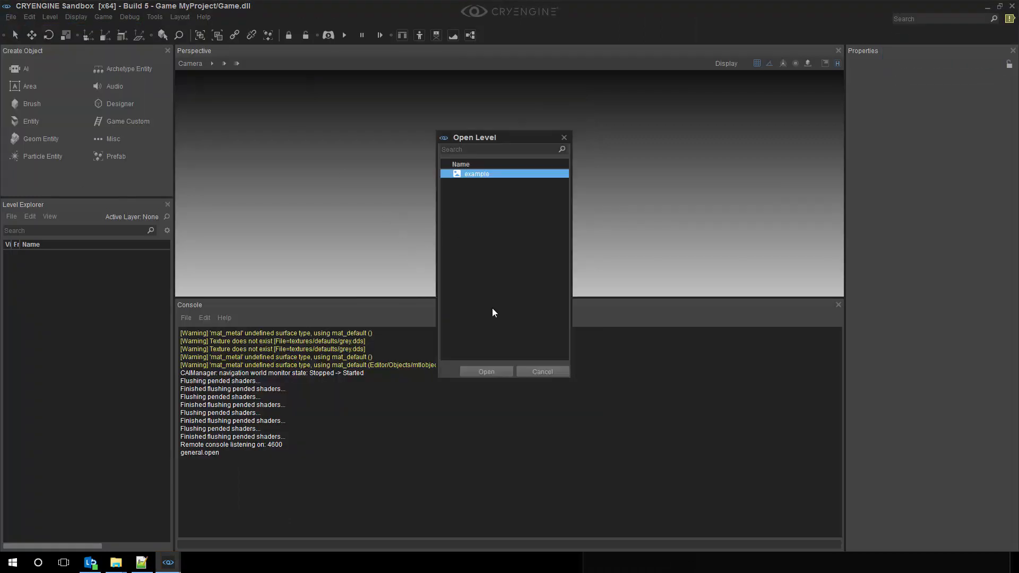
# Reload the example level and bring up the Material Editor on defaultsolids1
pyautogui.click(486, 372)
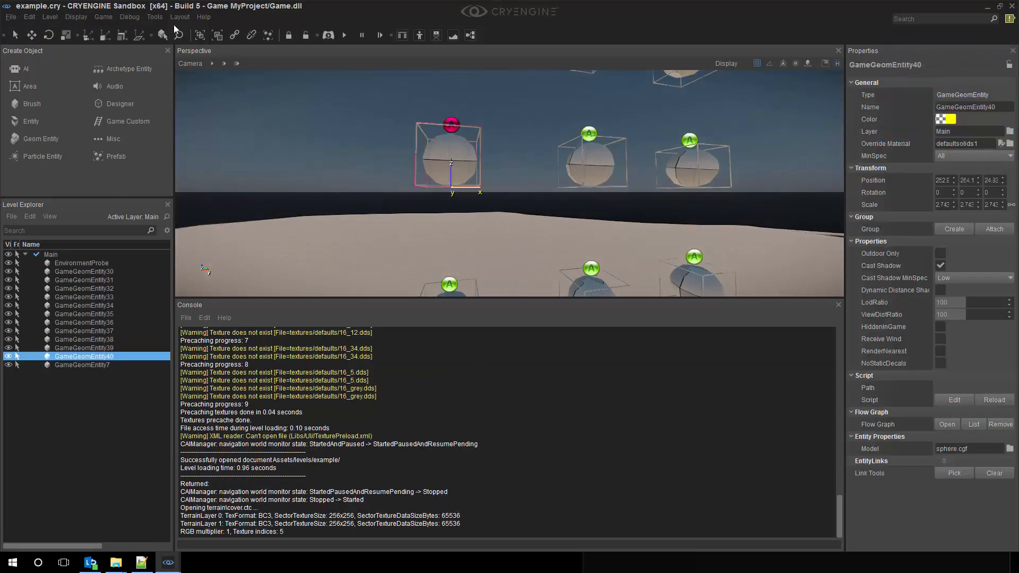
pyautogui.click(155, 17)
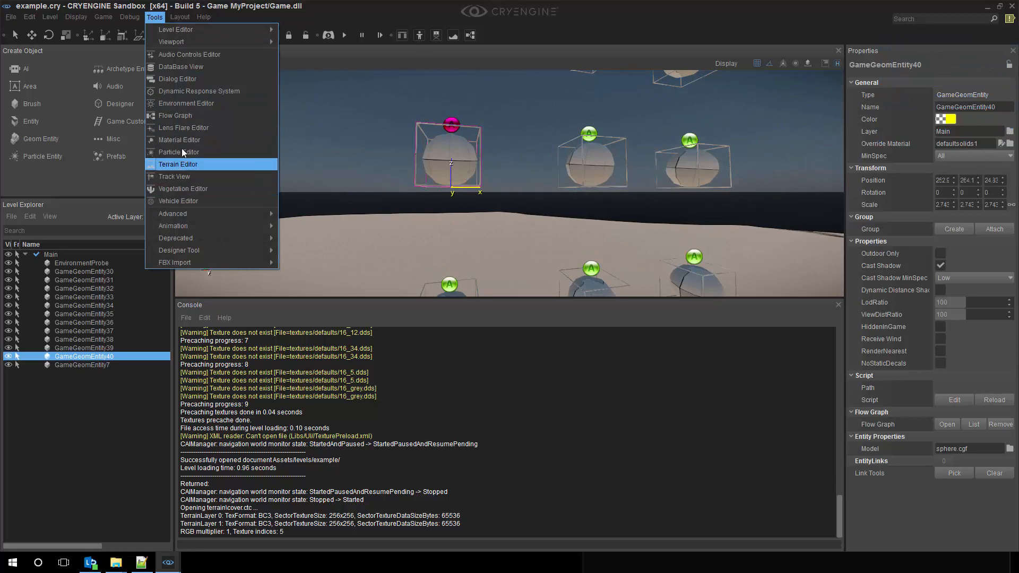
pyautogui.click(179, 140)
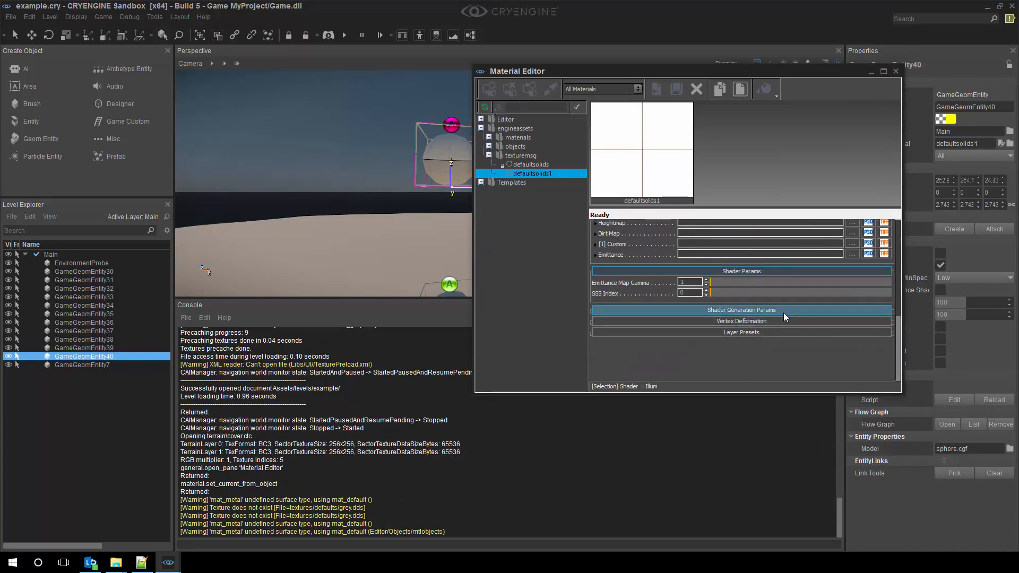
# Enable CryCommunity Test under Shader Generation Params and inspect the diffuse texture path
pyautogui.click(741, 310)
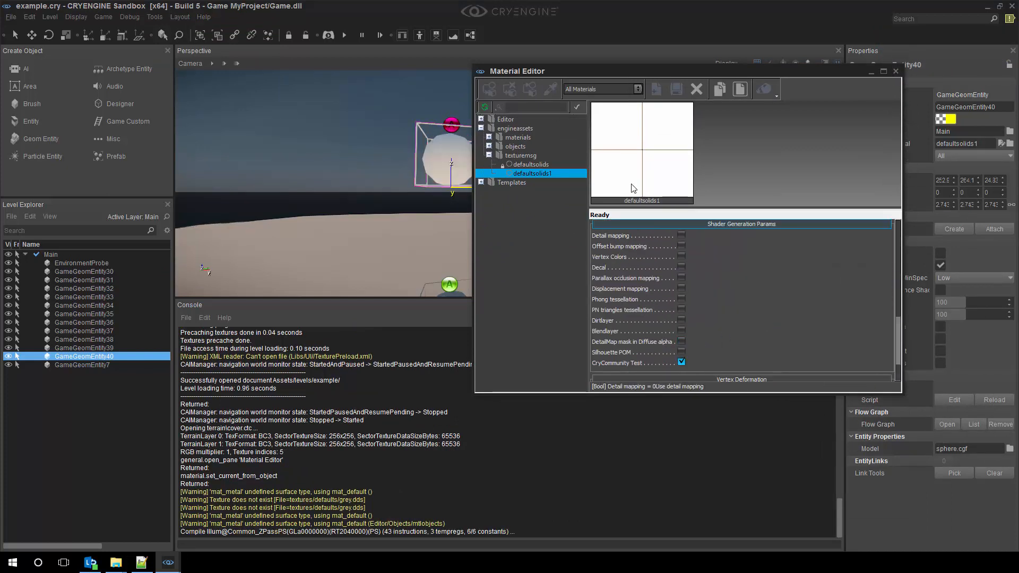
pyautogui.click(895, 71)
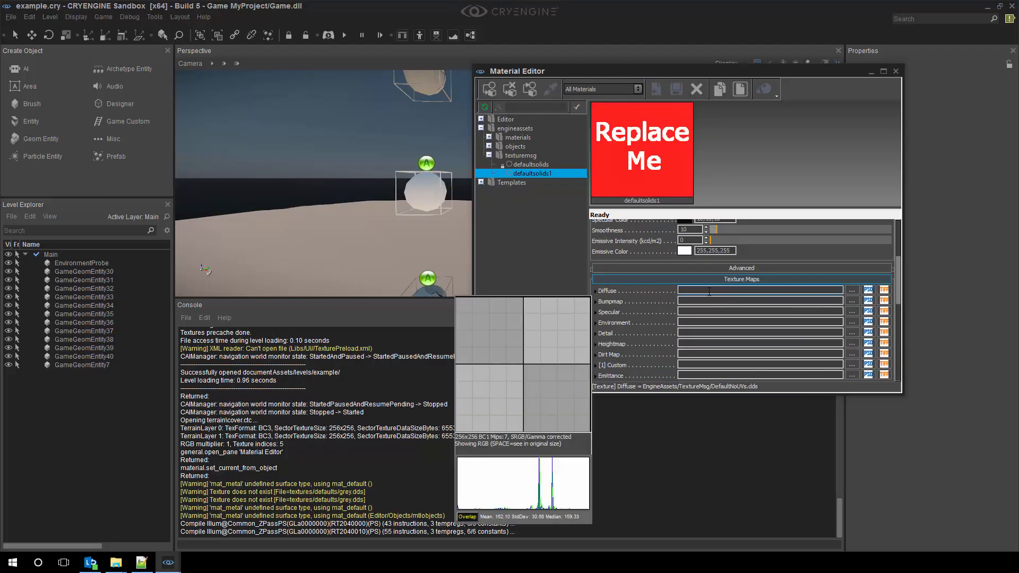
pyautogui.click(760, 290)
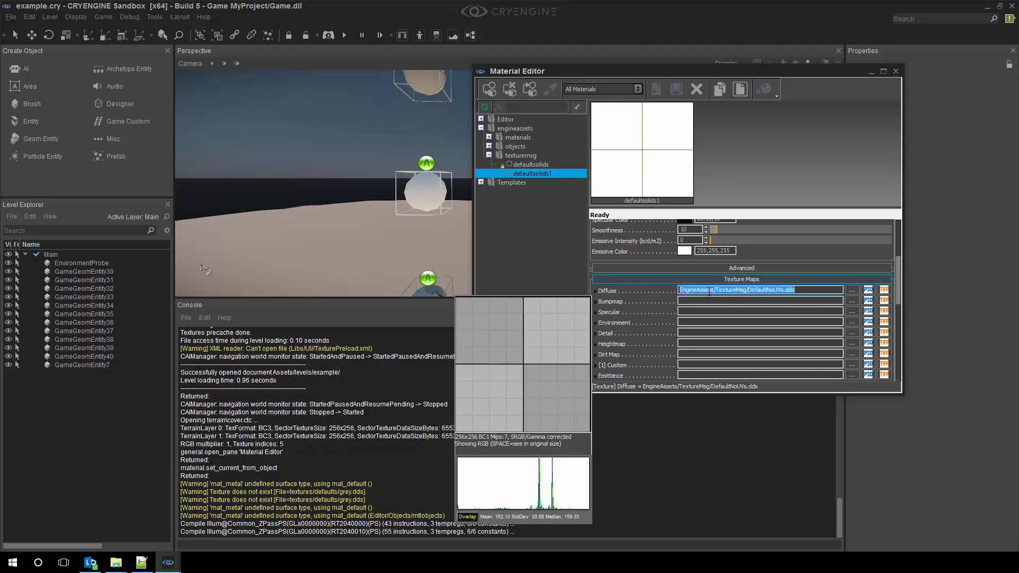
pyautogui.click(896, 71)
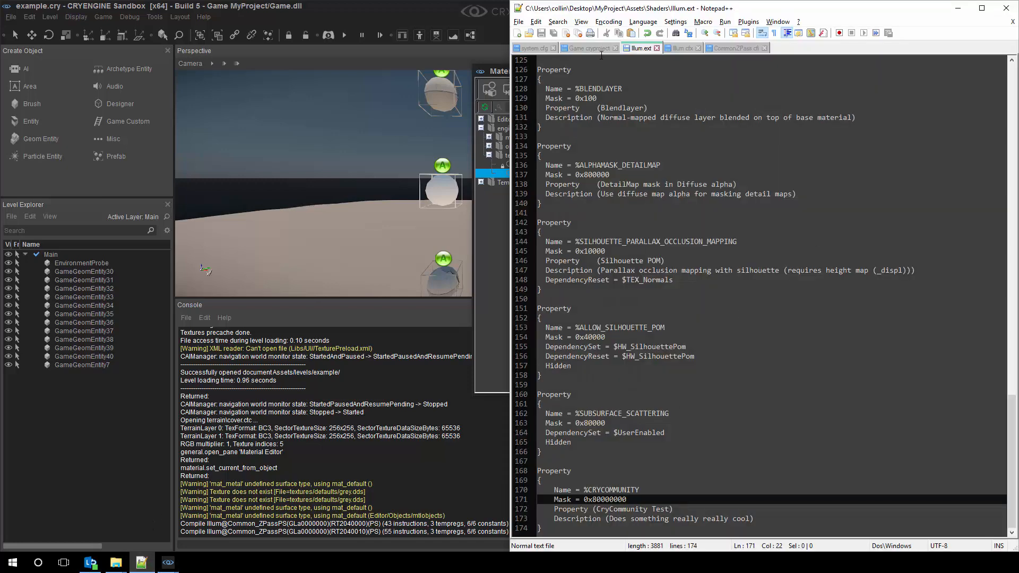
# Change Illum.ext's CRYCOMMUNITY mask to 0x80000000 and save the file
pyautogui.click(735, 47)
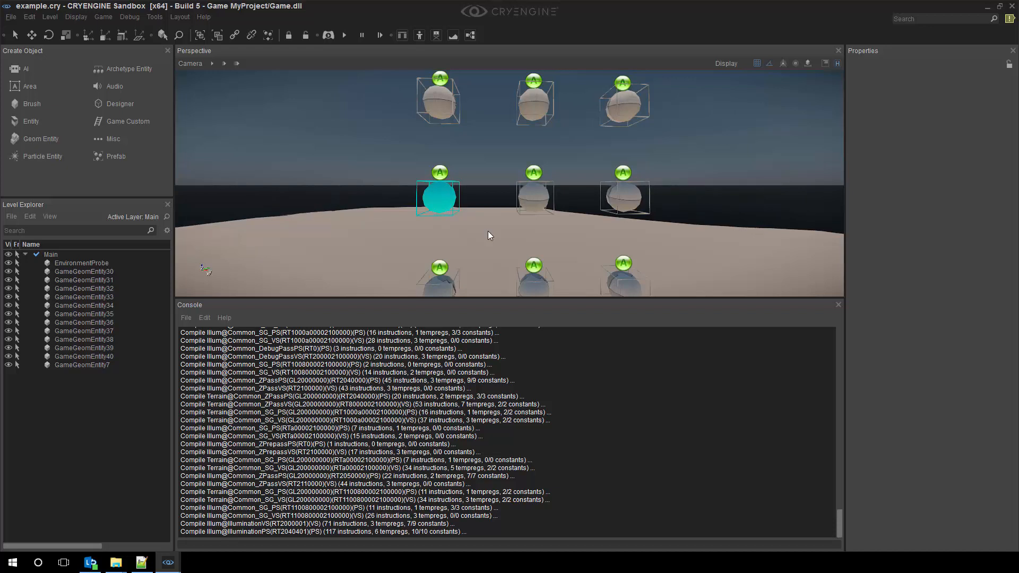
pyautogui.moveTo(707, 211)
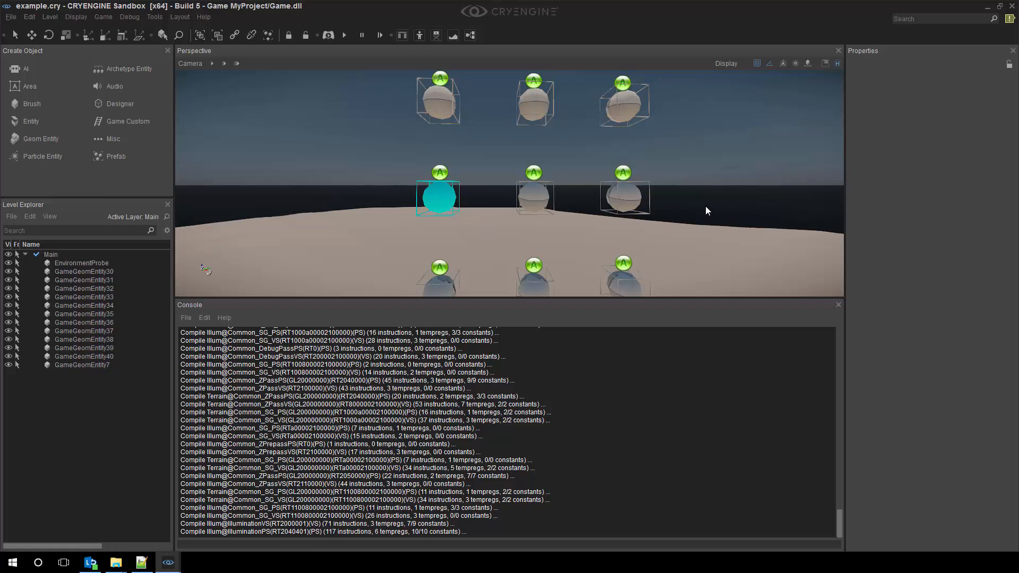